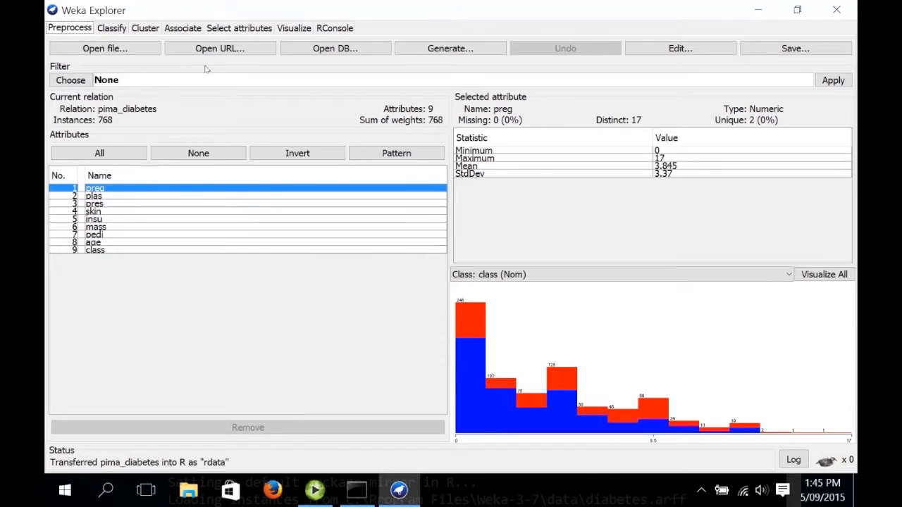
mouse_move(334, 28)
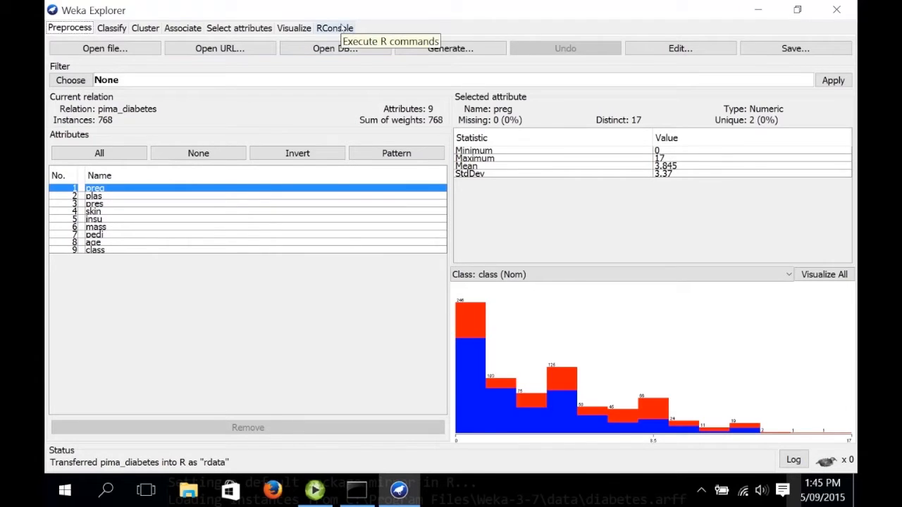
Plot a scatterplot matrix of all diabetes attributes with plot(rdata) in the R console.
left_click(333, 27)
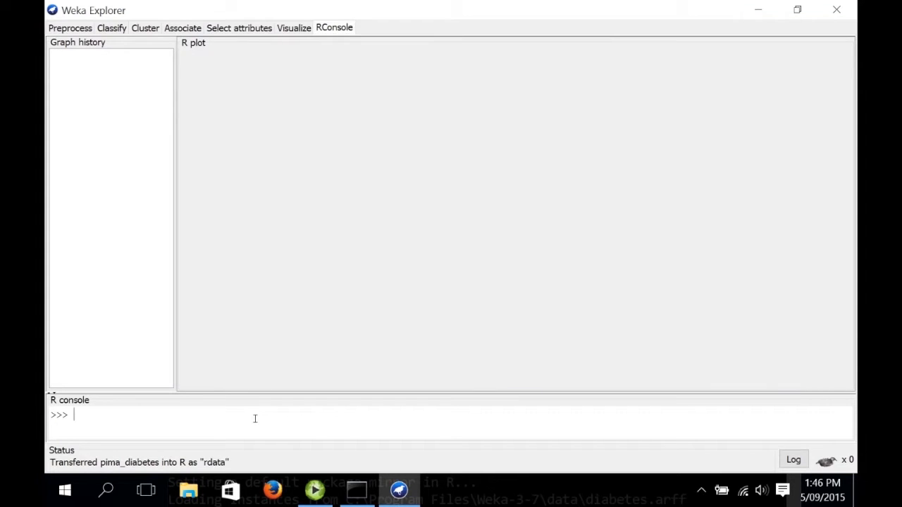
type("plot(")
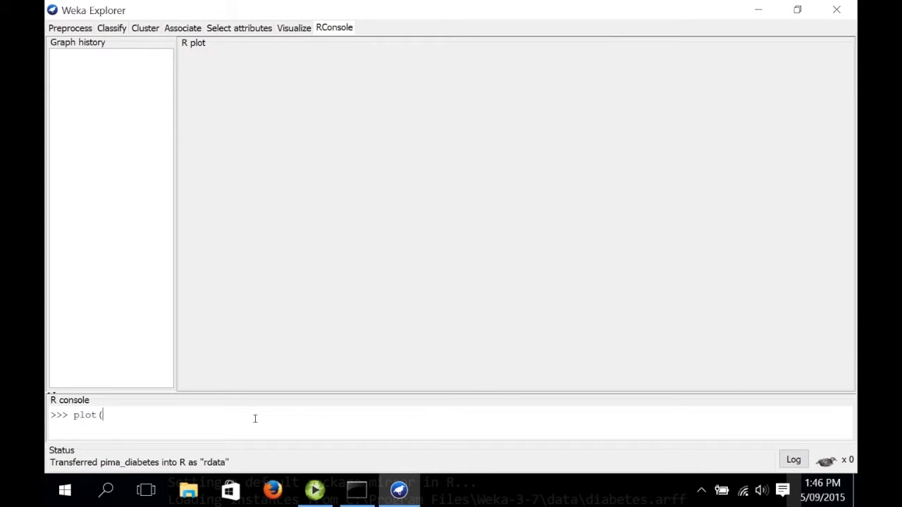
type("rdata)")
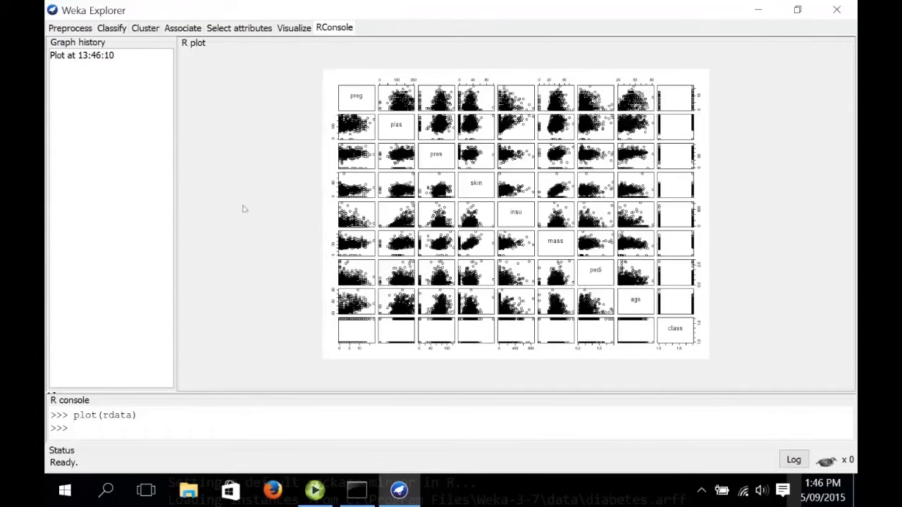
left_click(111, 29)
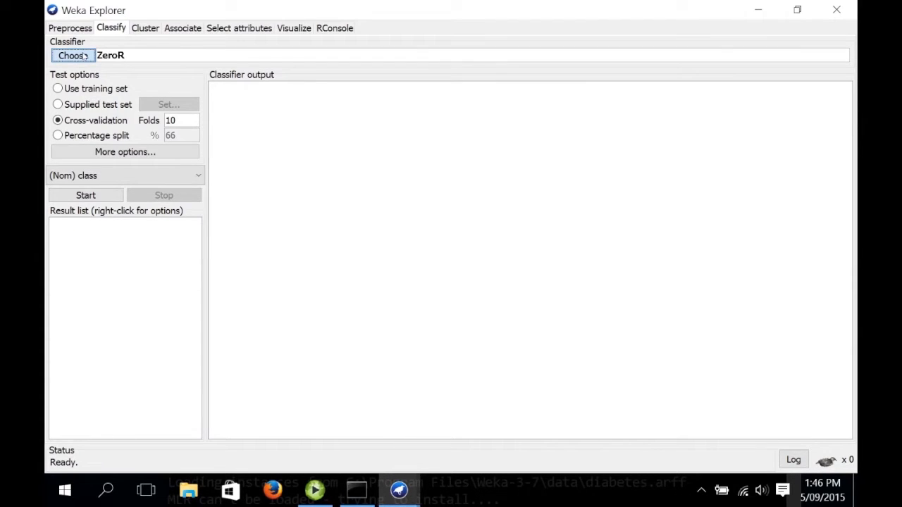
Pick MLRClassifier from the mlr group of the classifier list.
left_click(73, 55)
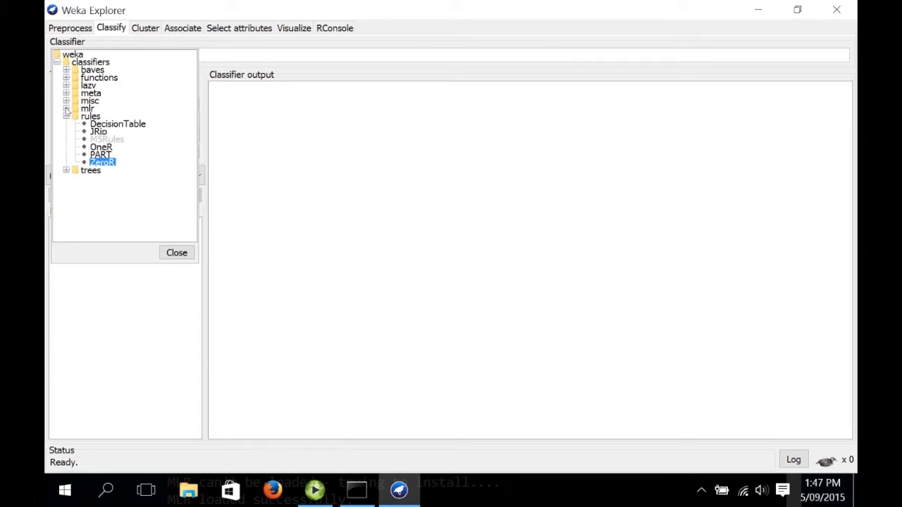
left_click(67, 109)
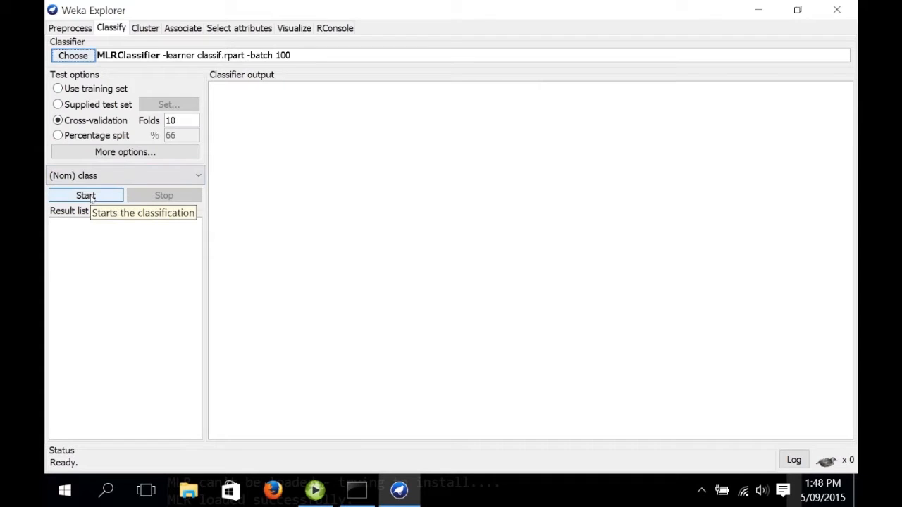
Run MLRClassifier with 10-fold cross-validation, scoring 75.13% correct (577 instances).
left_click(84, 195)
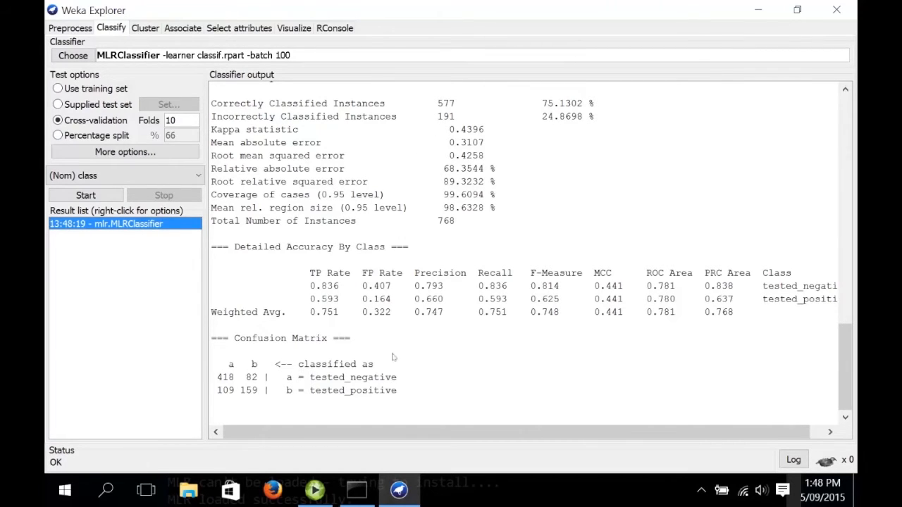
mouse_move(486, 360)
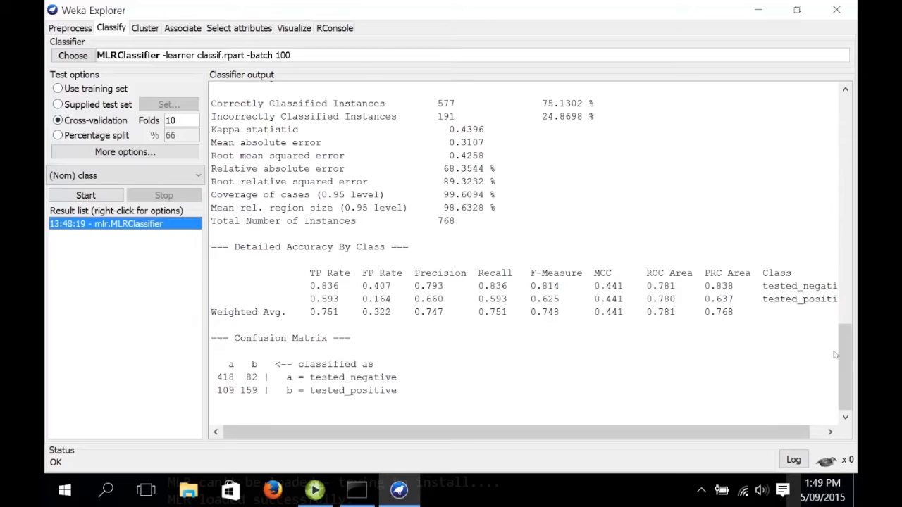
Scroll the classifier output to review the rpart decision tree model.
scroll("down", 3)
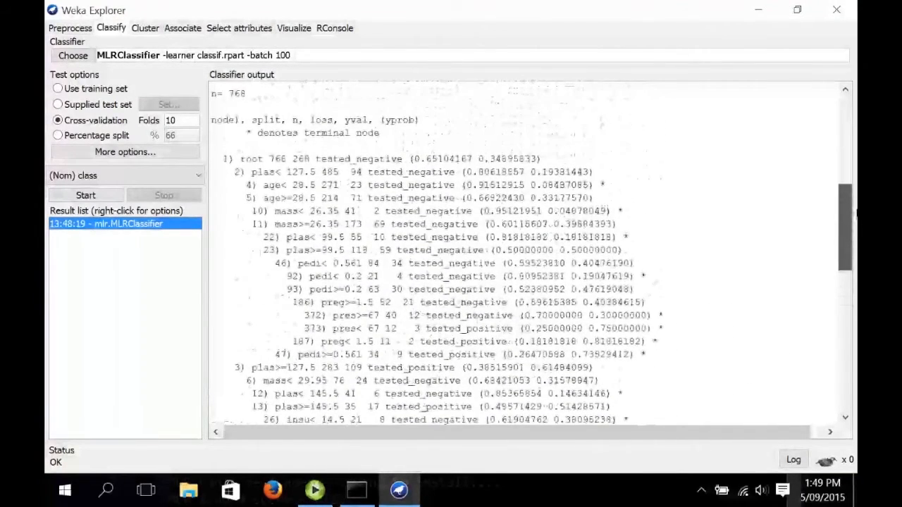
scroll("up", 3)
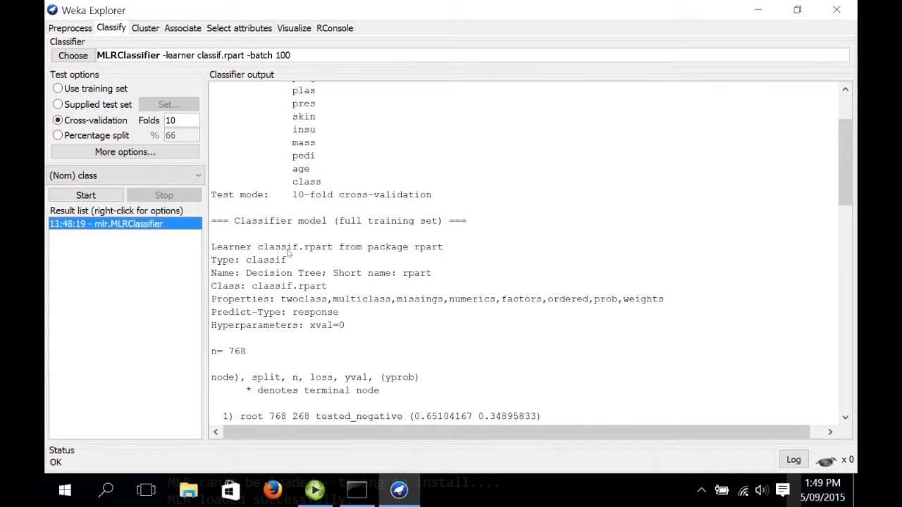
mouse_move(299, 252)
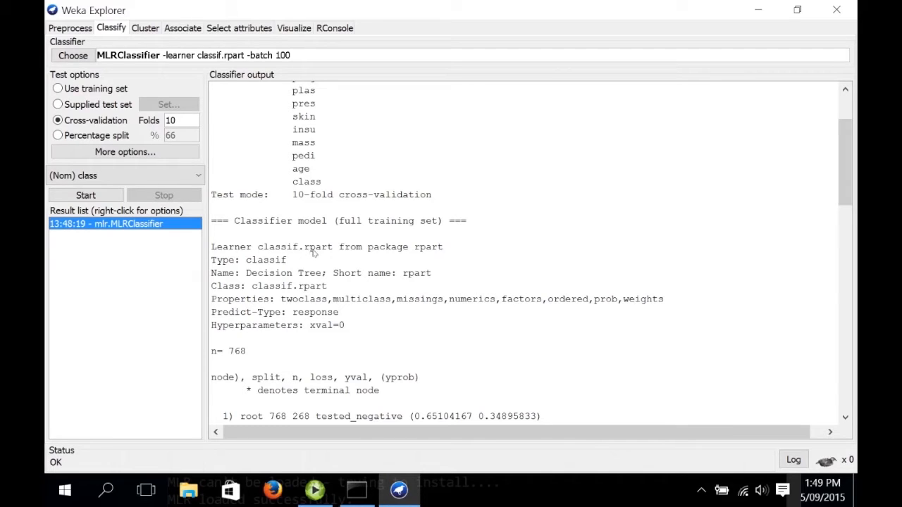
mouse_move(265, 255)
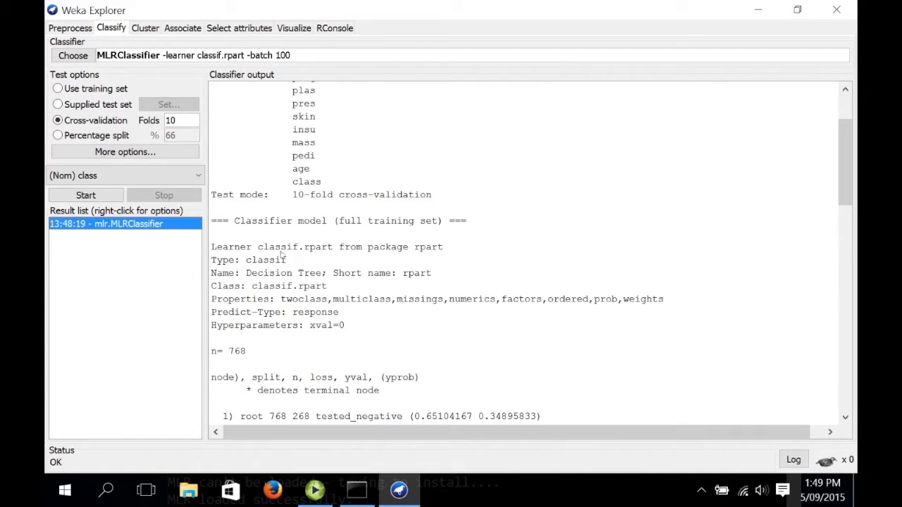
mouse_move(426, 252)
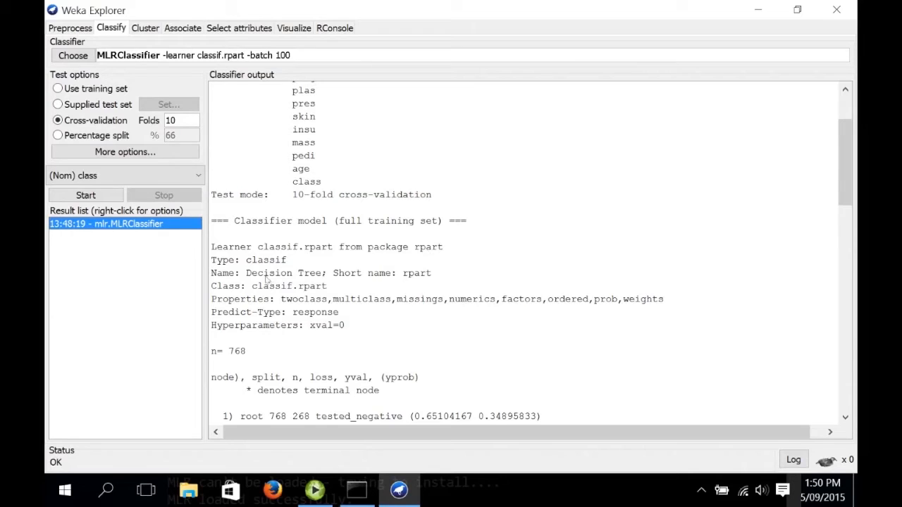
mouse_move(304, 279)
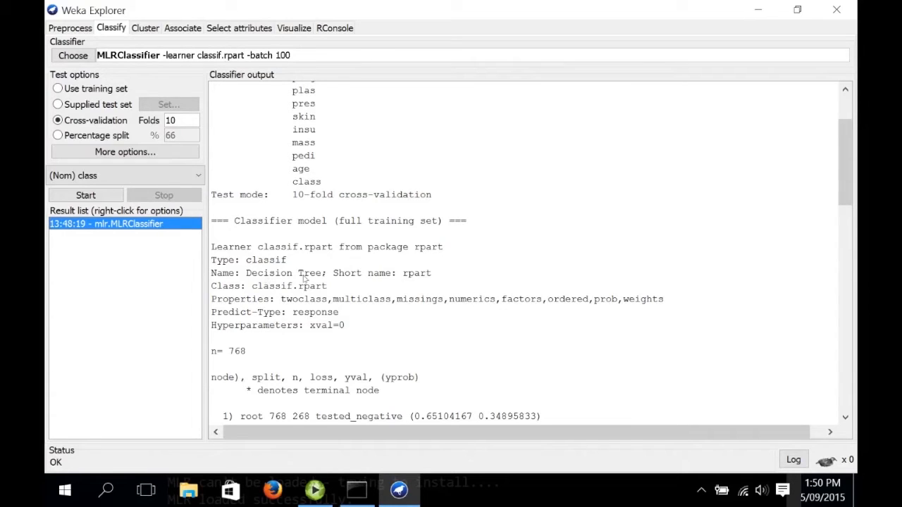
mouse_move(303, 304)
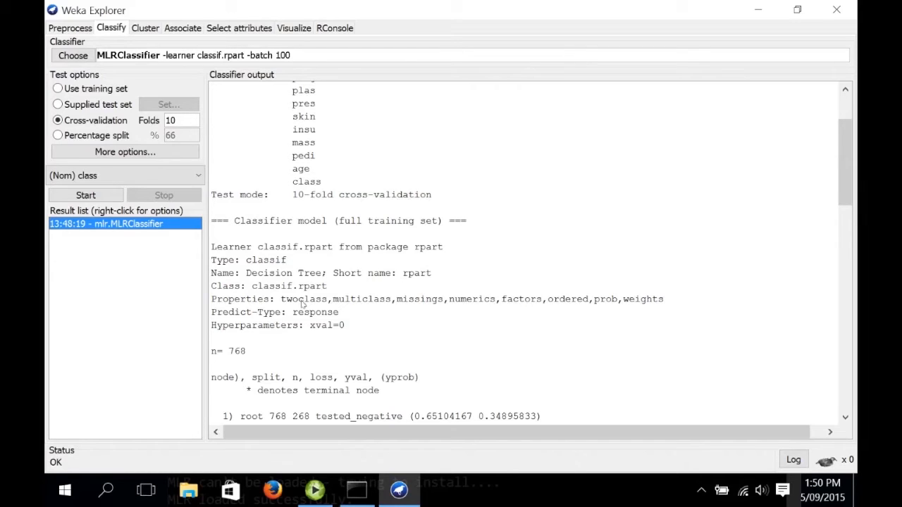
mouse_move(363, 303)
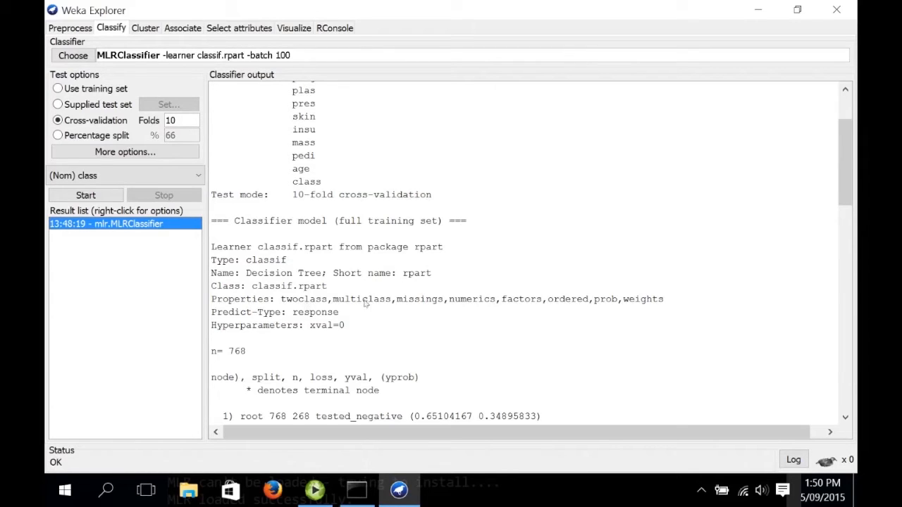
mouse_move(437, 305)
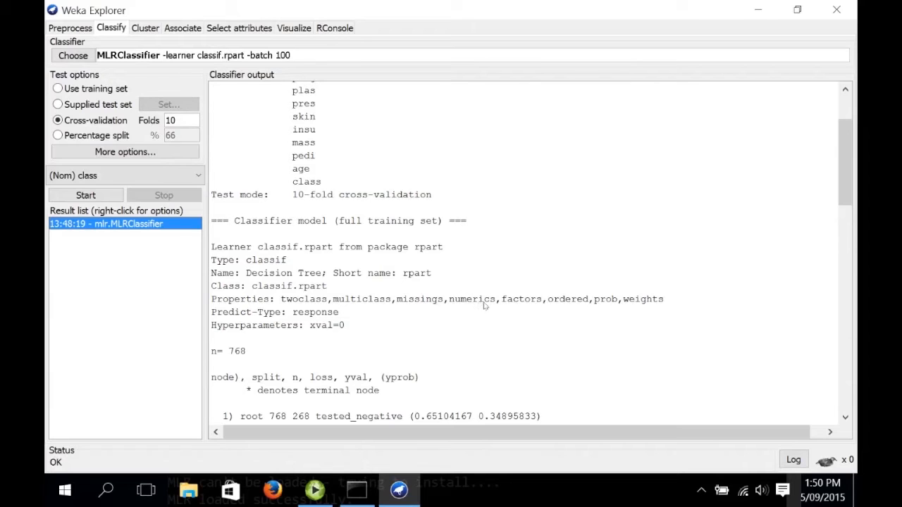
mouse_move(489, 306)
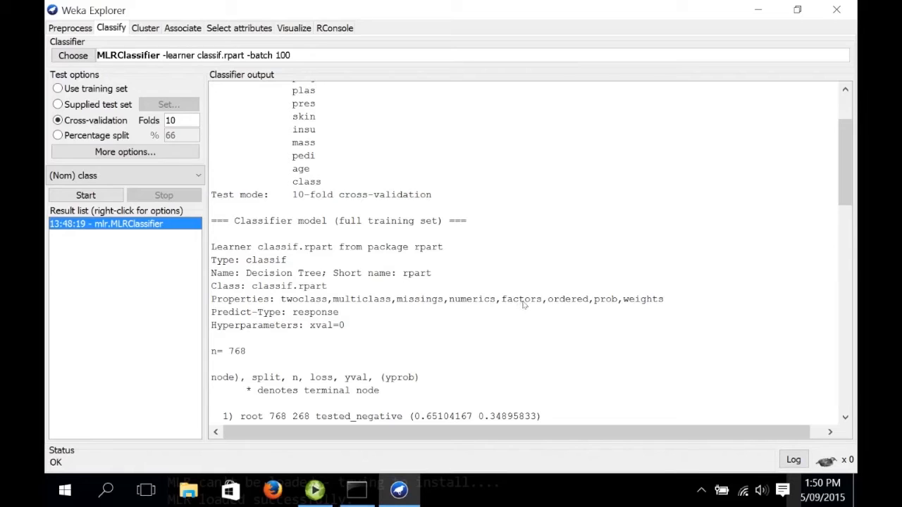
mouse_move(550, 305)
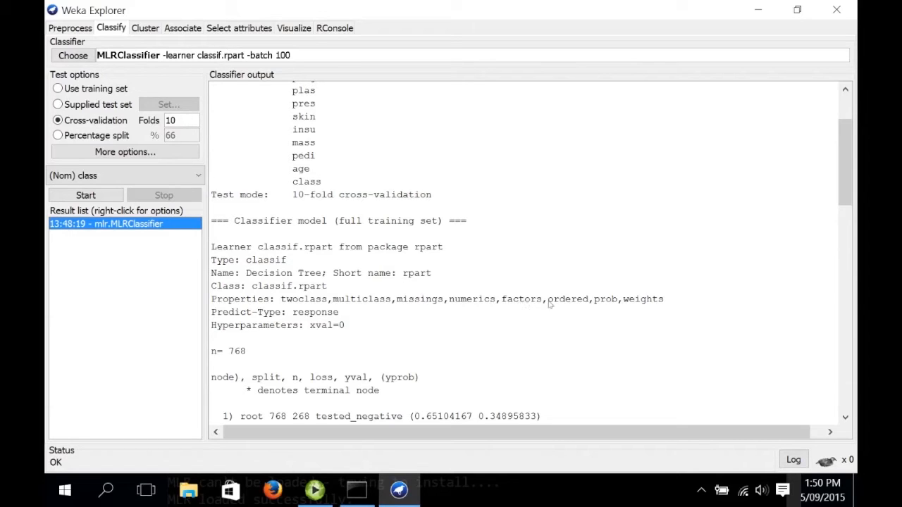
mouse_move(574, 304)
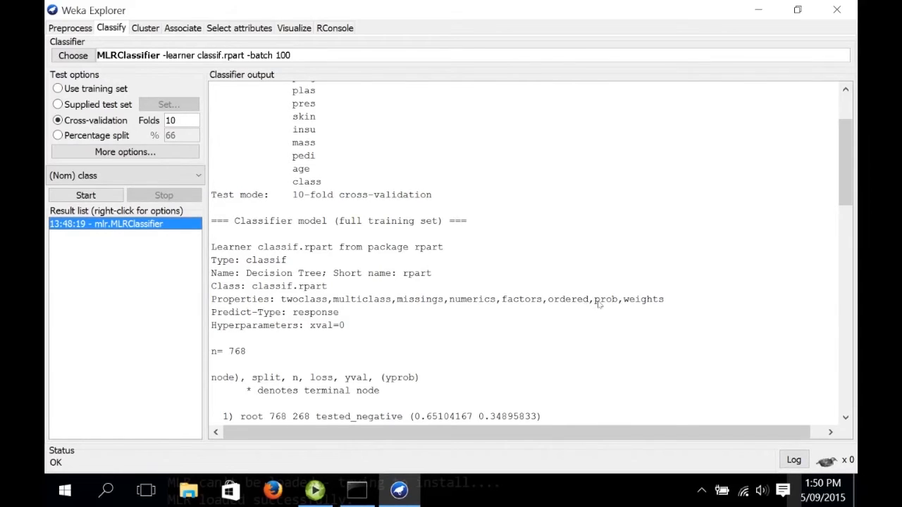
mouse_move(629, 304)
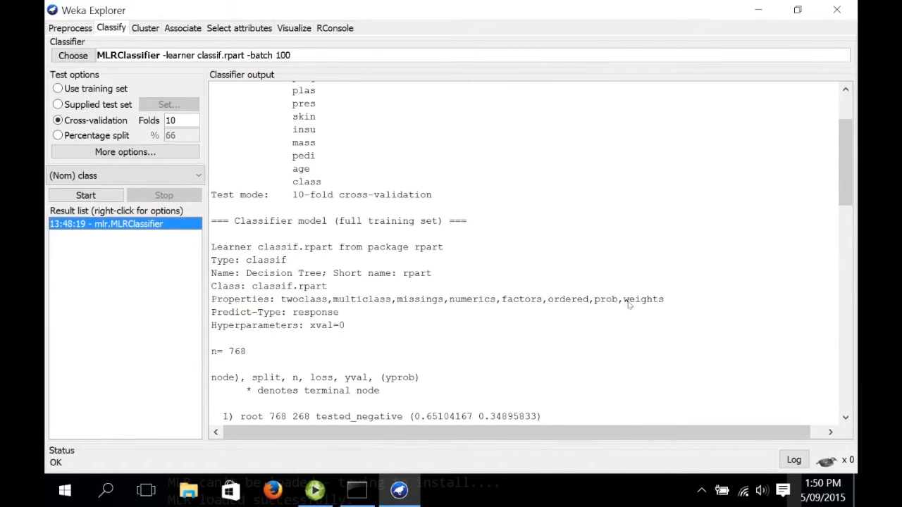
mouse_move(652, 303)
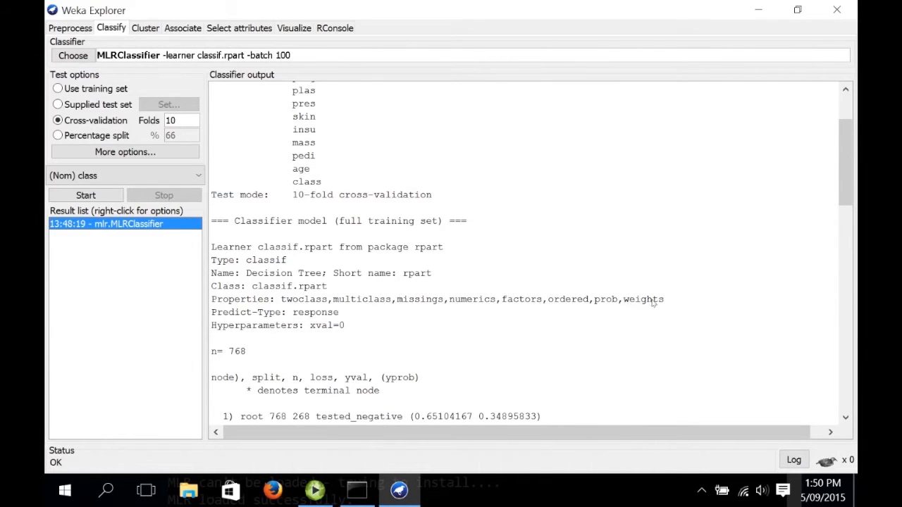
mouse_move(594, 312)
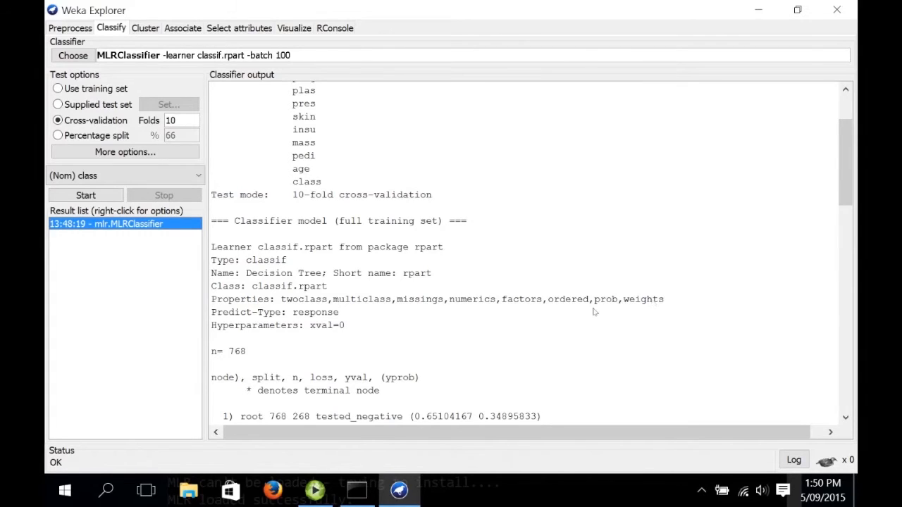
mouse_move(337, 211)
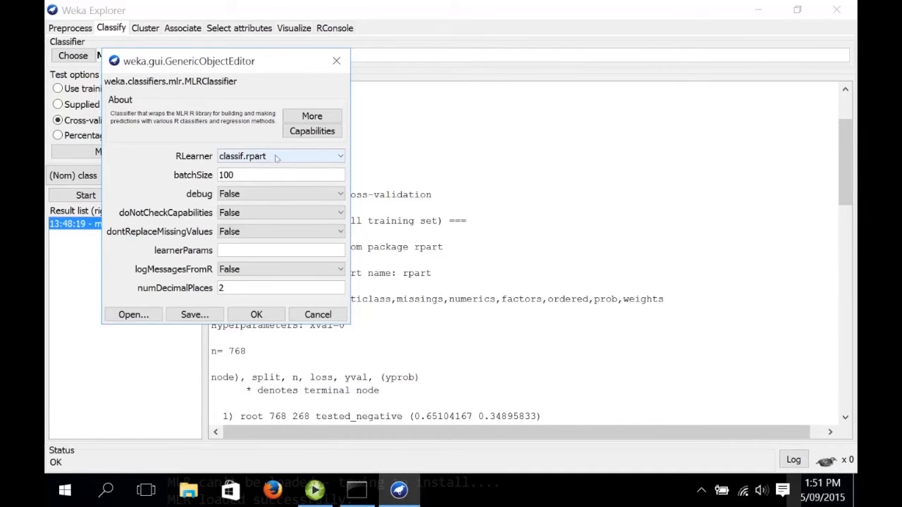
Switch the MLRClassifier learner from rpart to classif.rFerns and confirm.
left_click(340, 156)
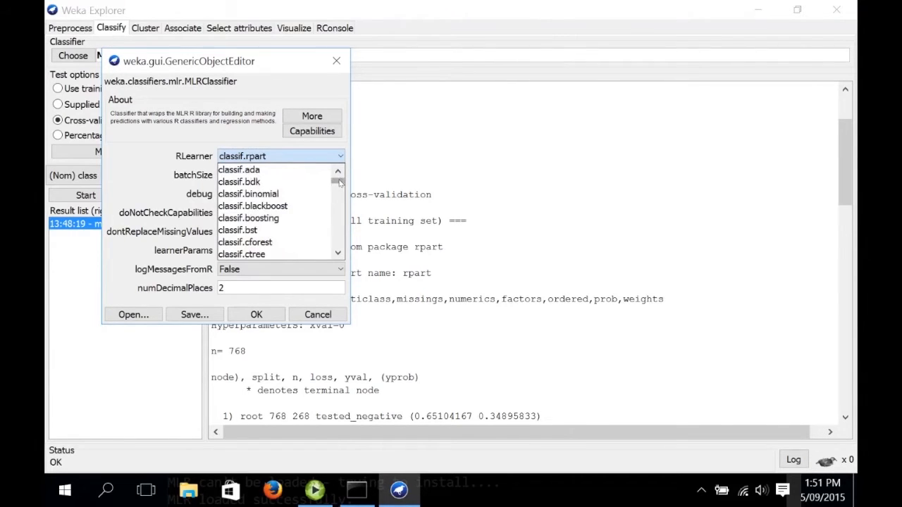
scroll("down", 3)
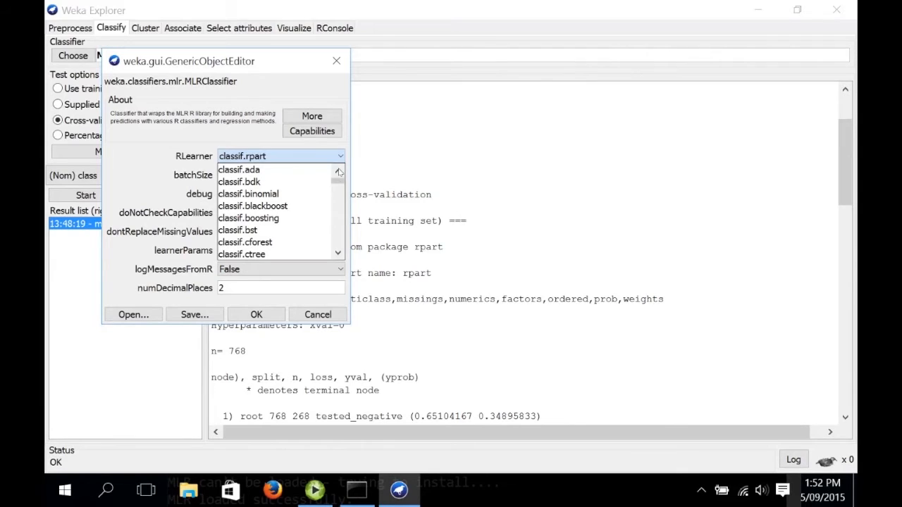
scroll("down", 3)
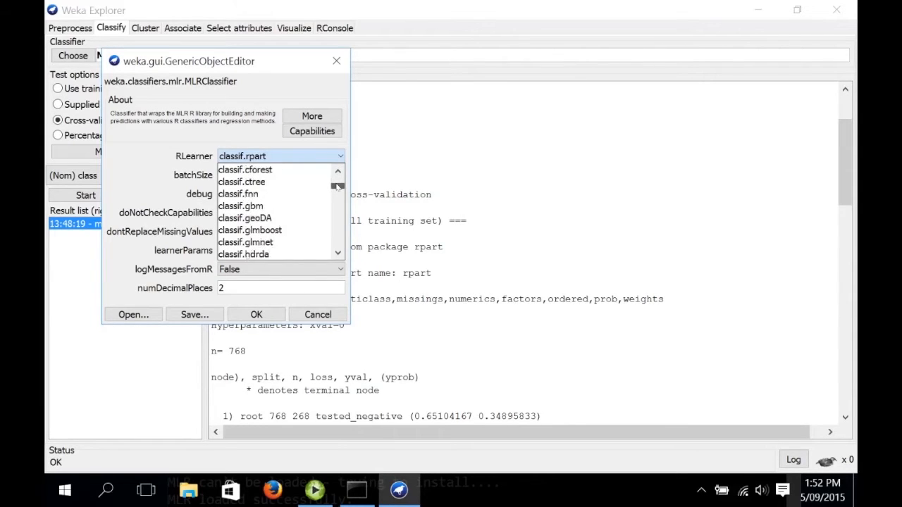
scroll("down", 3)
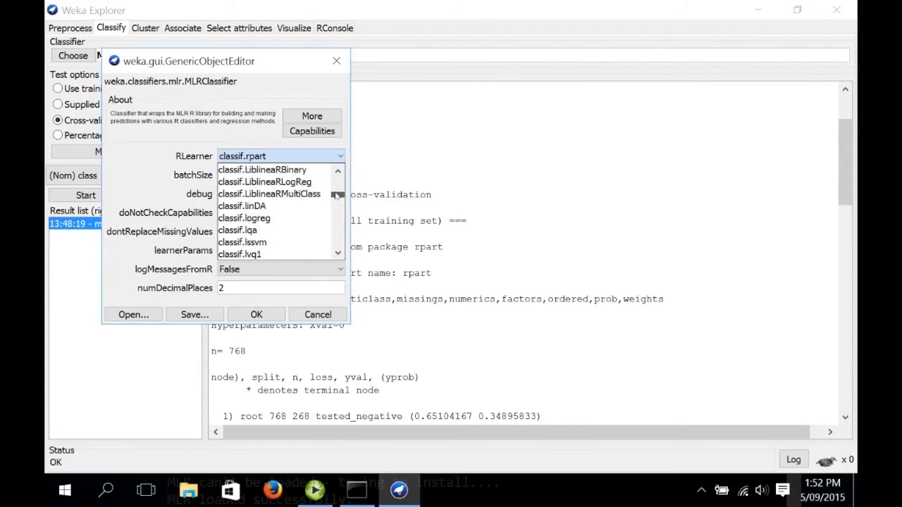
scroll("down", 3)
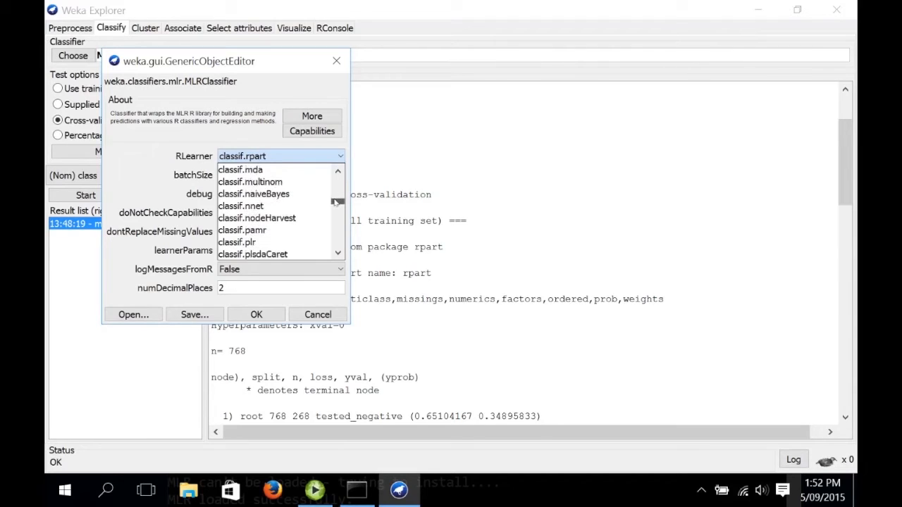
scroll("down", 3)
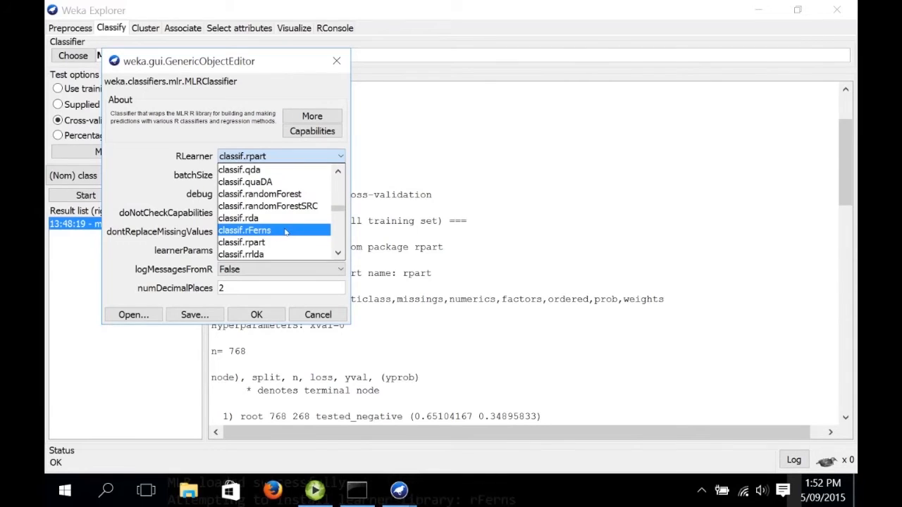
left_click(244, 230)
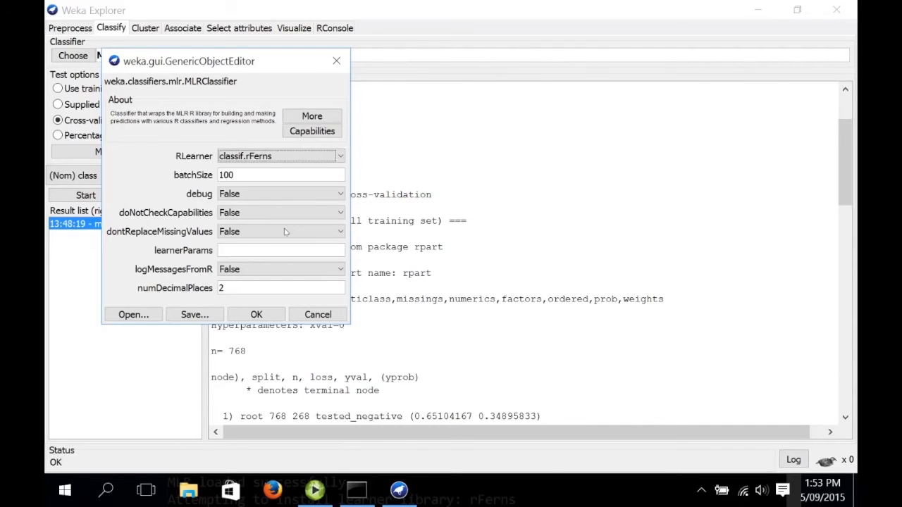
mouse_move(292, 156)
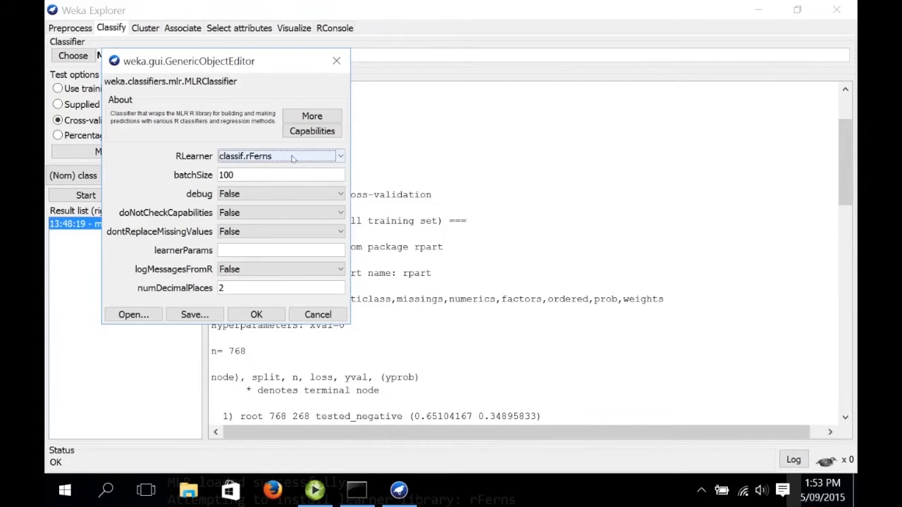
left_click(256, 315)
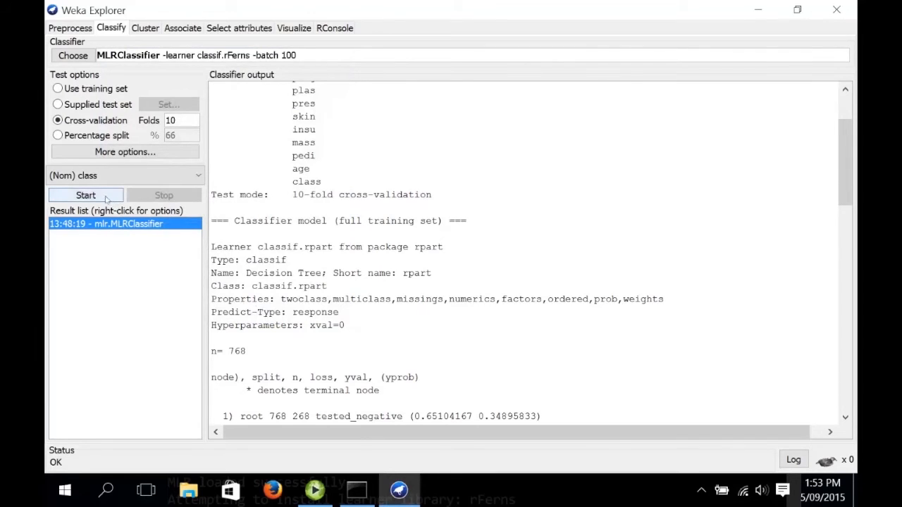
Run the rFerns cross-validation (73.57%), then redisplay the earlier 75.13% rpart result.
left_click(86, 195)
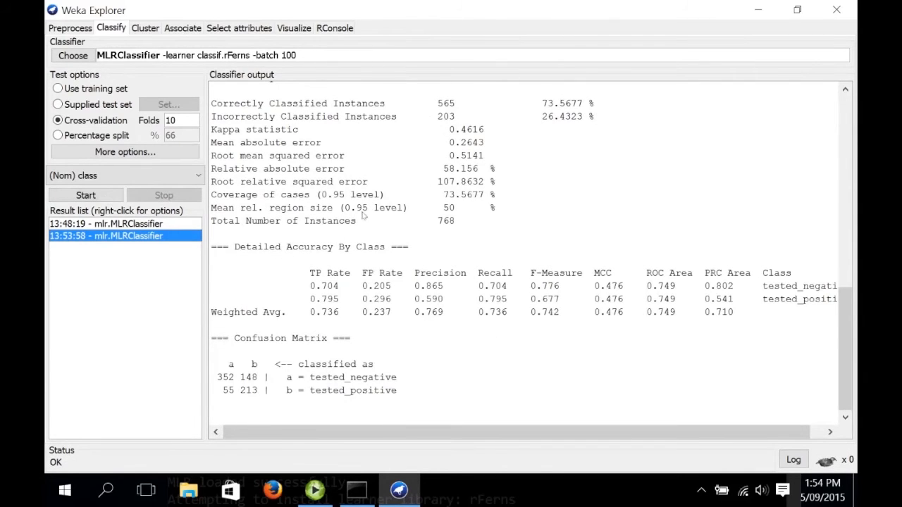
mouse_move(548, 113)
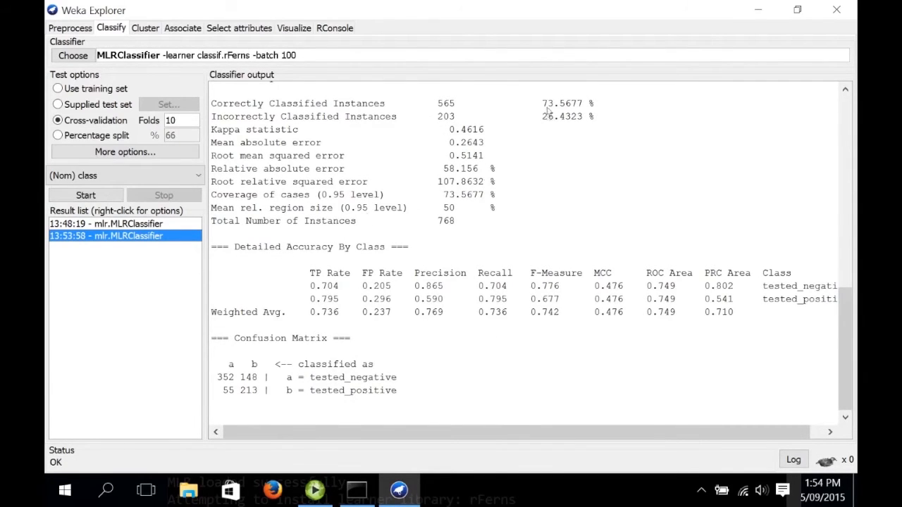
left_click(105, 224)
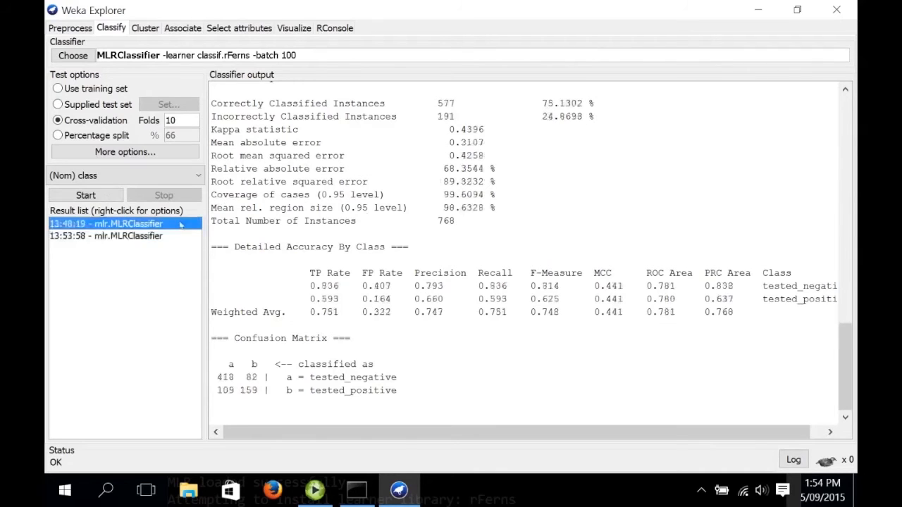
Reopen the rFerns result and highlight the 1000 ferns in its model output.
left_click(106, 235)
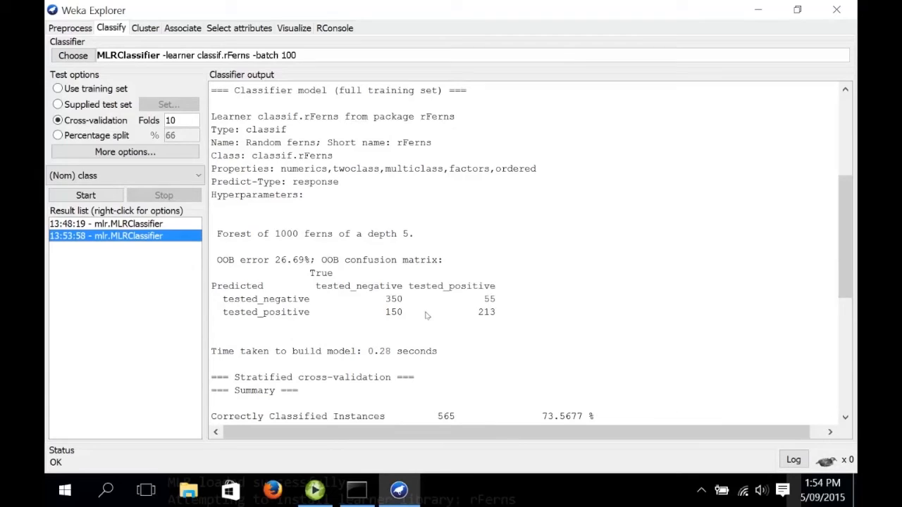
mouse_move(367, 282)
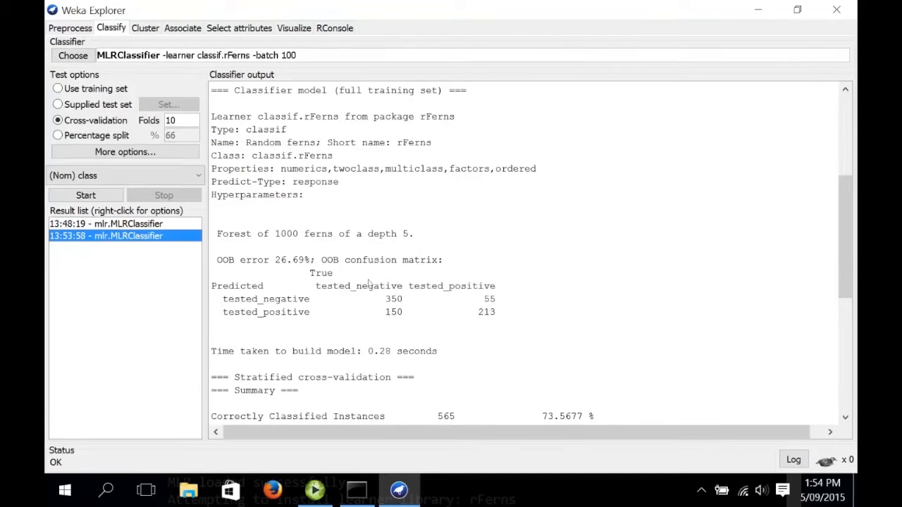
double_click(285, 233)
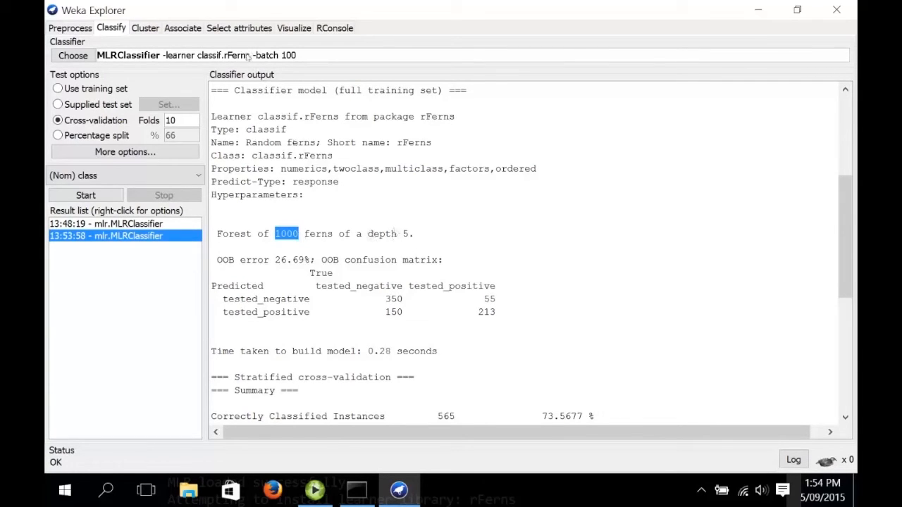
mouse_move(247, 55)
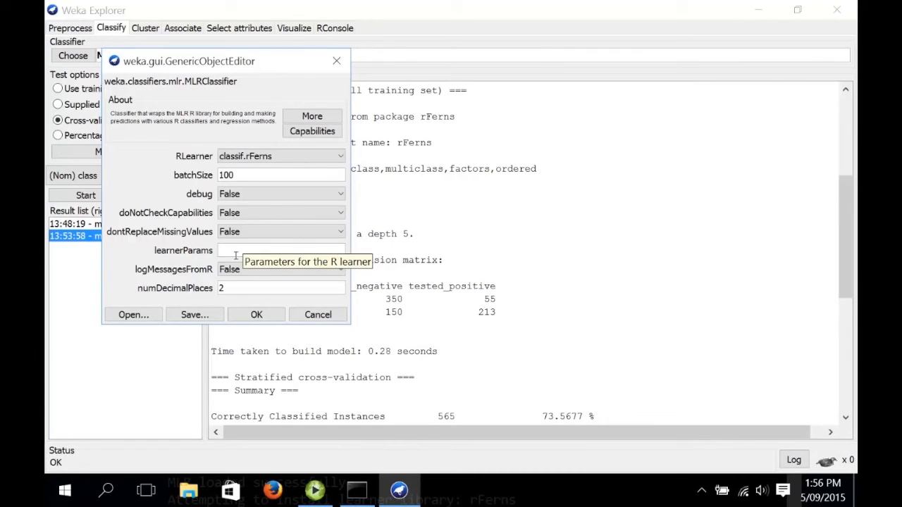
mouse_move(273, 489)
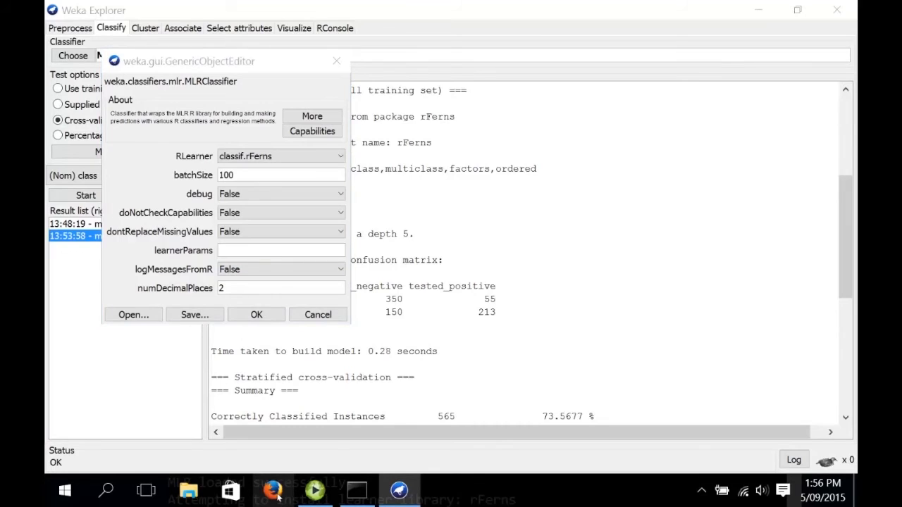
Search Google in Firefox for 'mlr integrated learners release'.
left_click(272, 489)
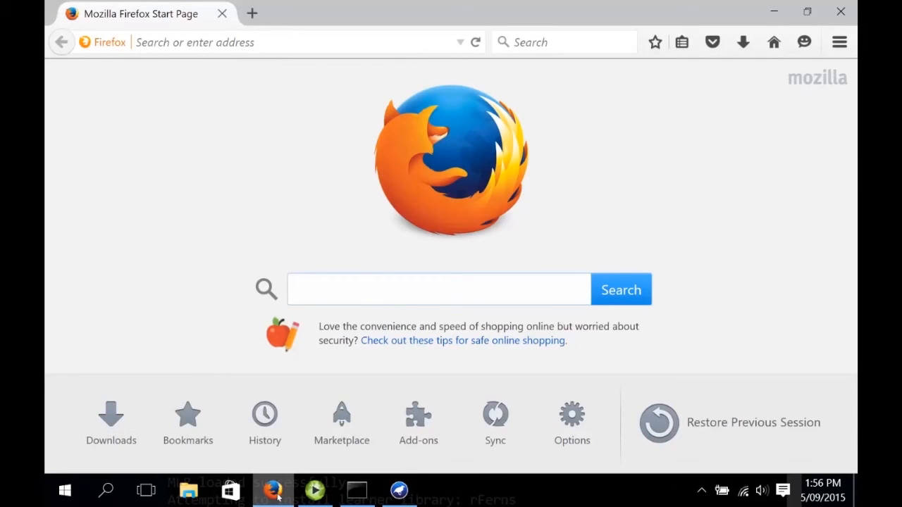
left_click(436, 289)
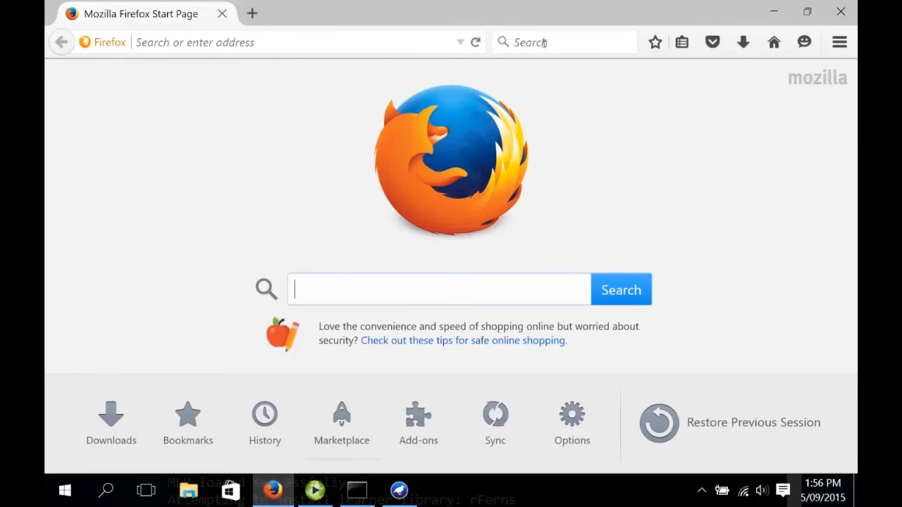
type("mlr")
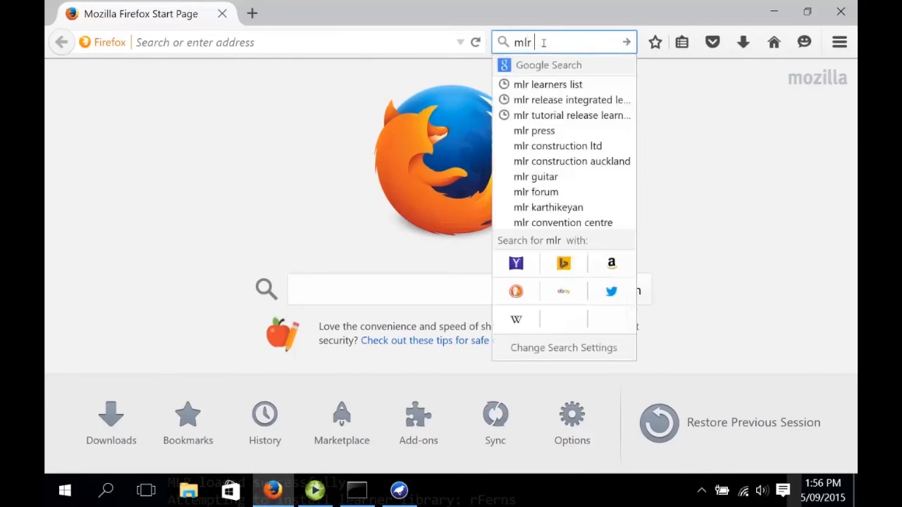
type("integra")
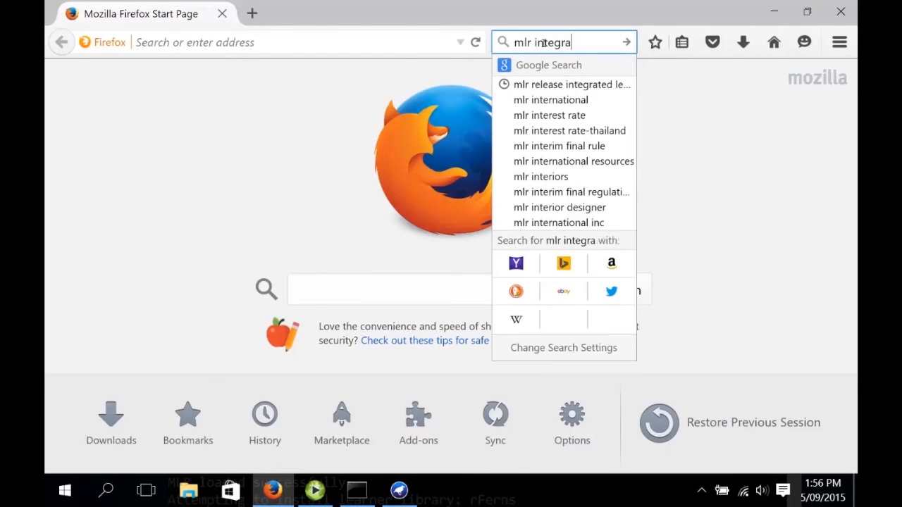
type("integrated learners")
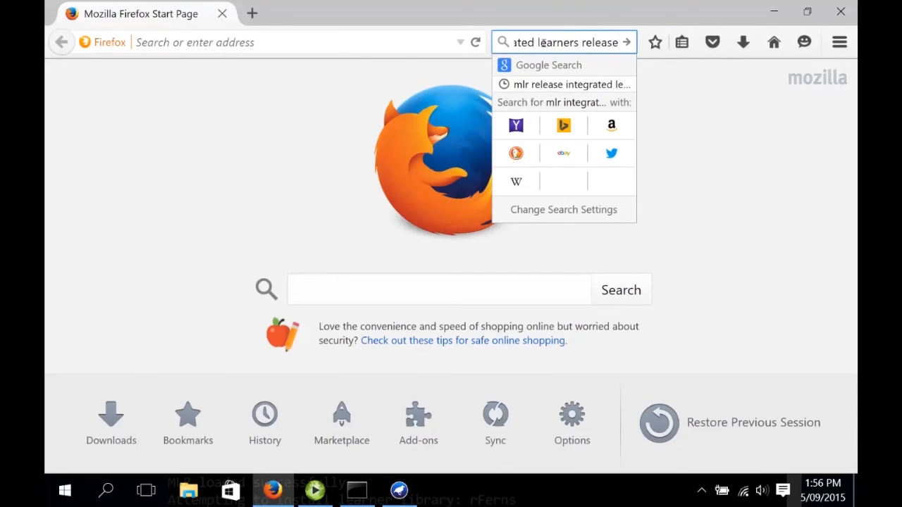
left_click(563, 84)
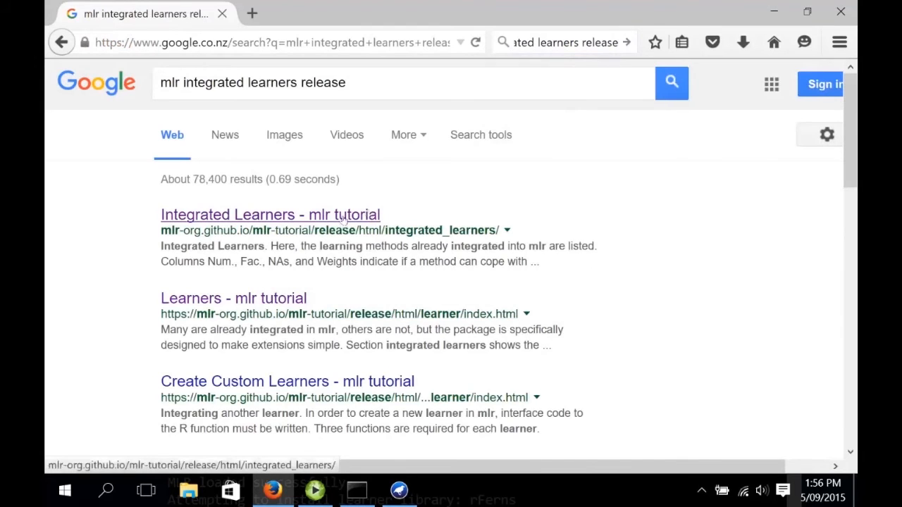
Open the mlr Integrated Learners page, find 'rfern', and follow the rFerns package link.
left_click(271, 214)
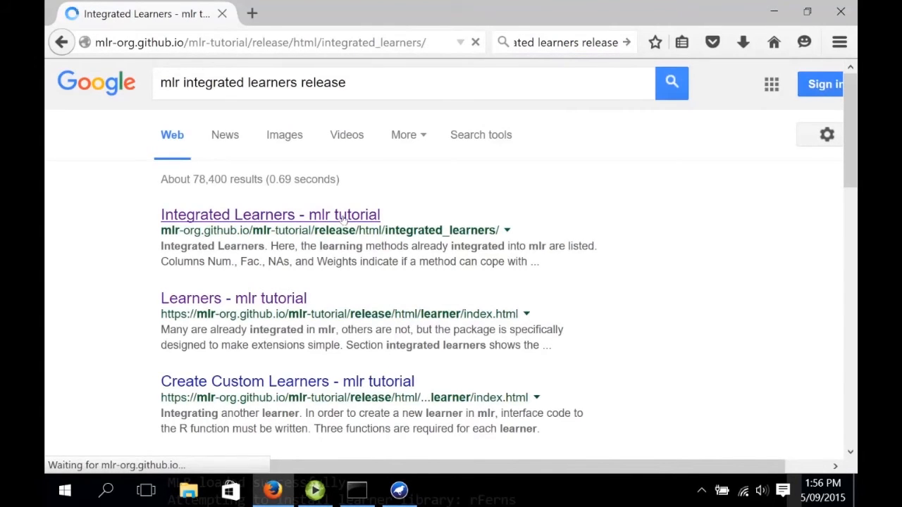
left_click(270, 214)
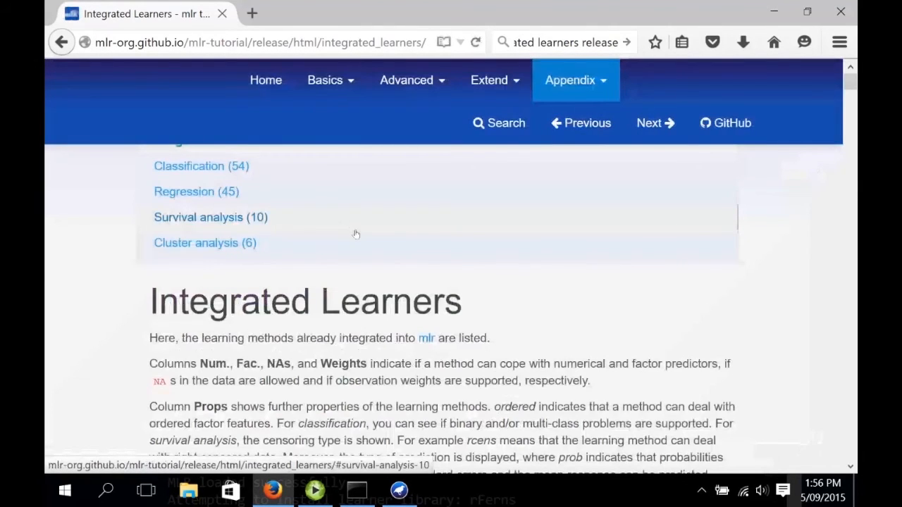
scroll("down", 3)
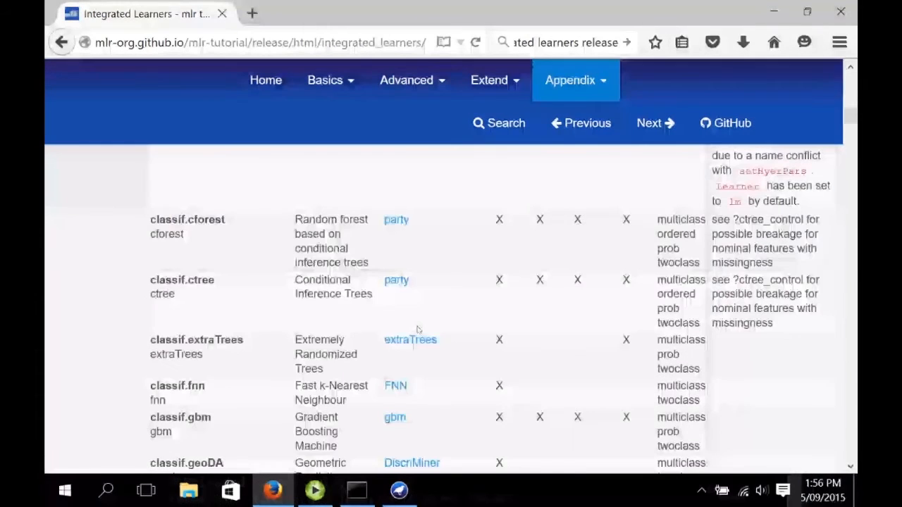
scroll("down", 3)
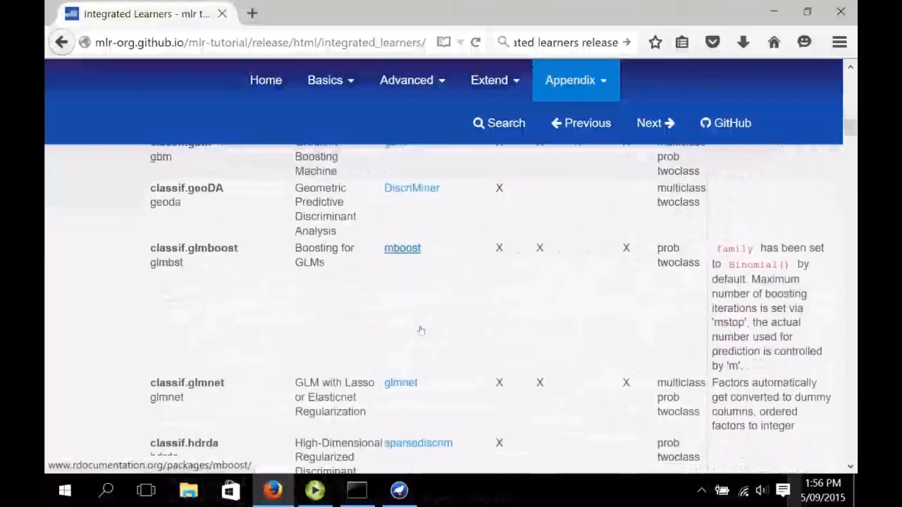
scroll("down", 3)
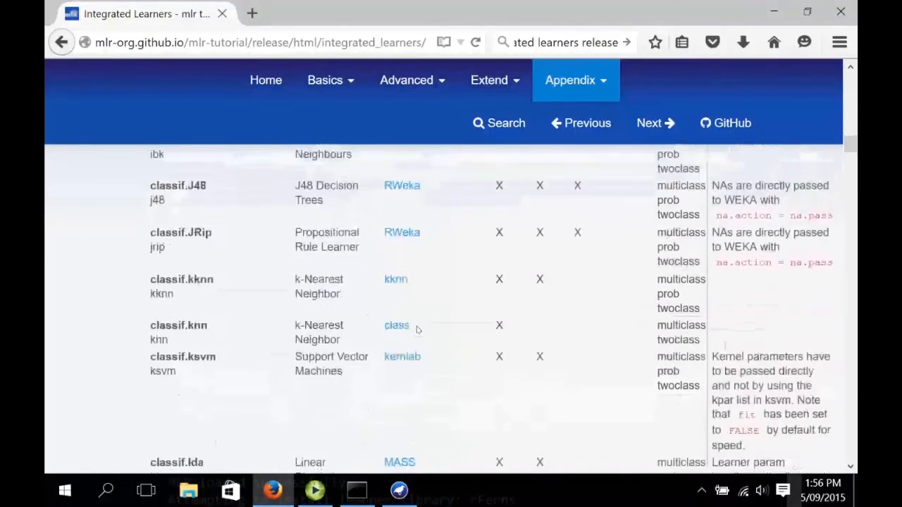
scroll("down", 3)
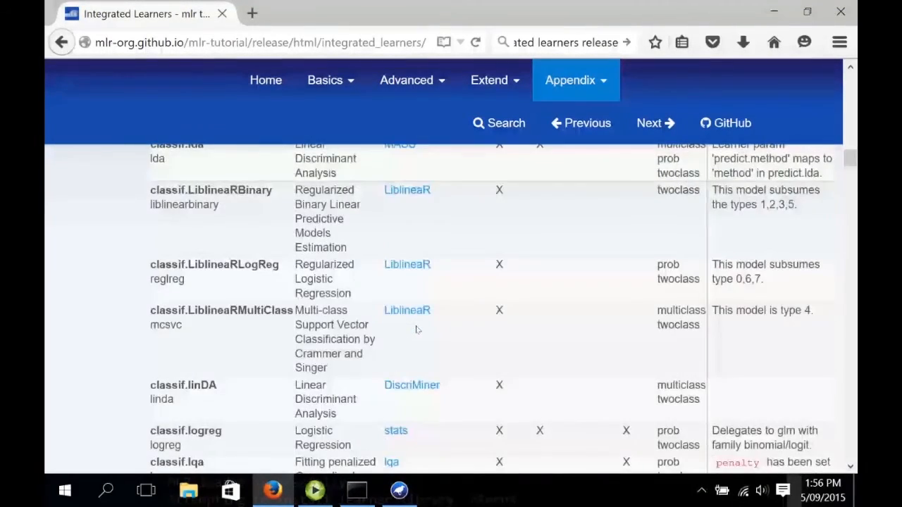
scroll("down", 3)
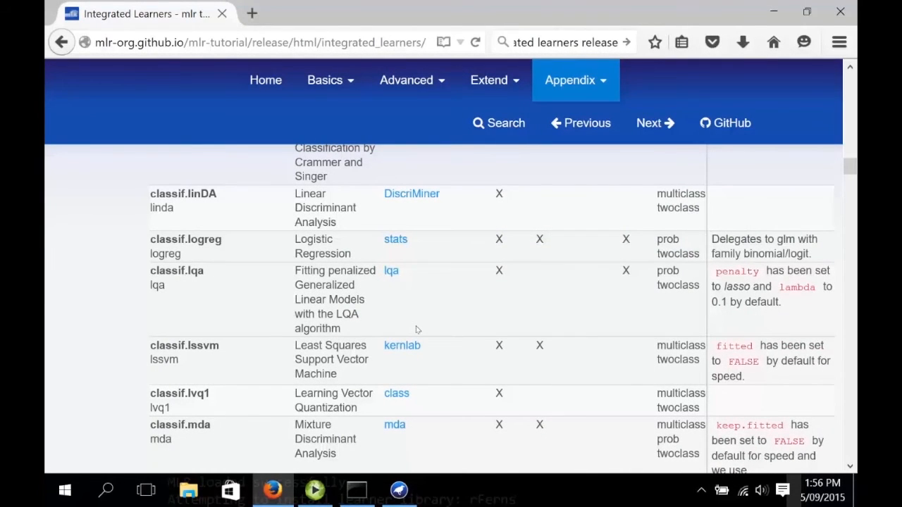
type("rferns")
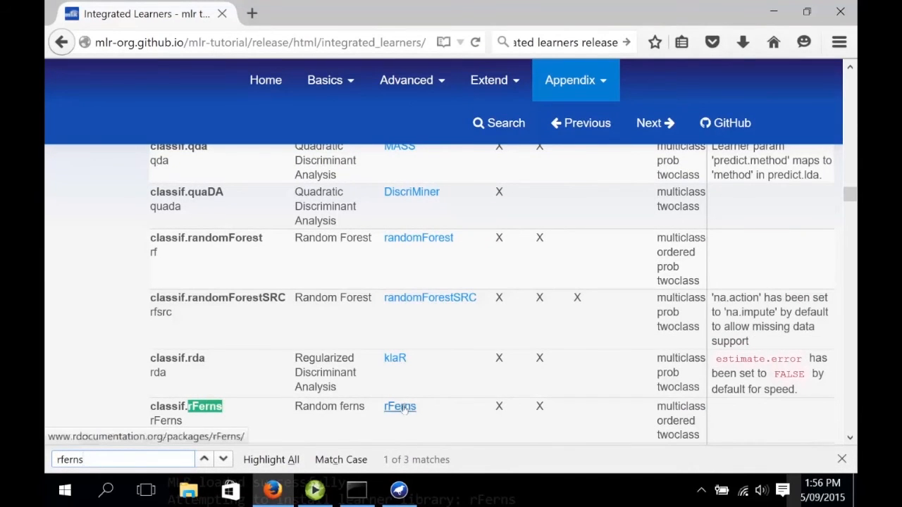
left_click(400, 407)
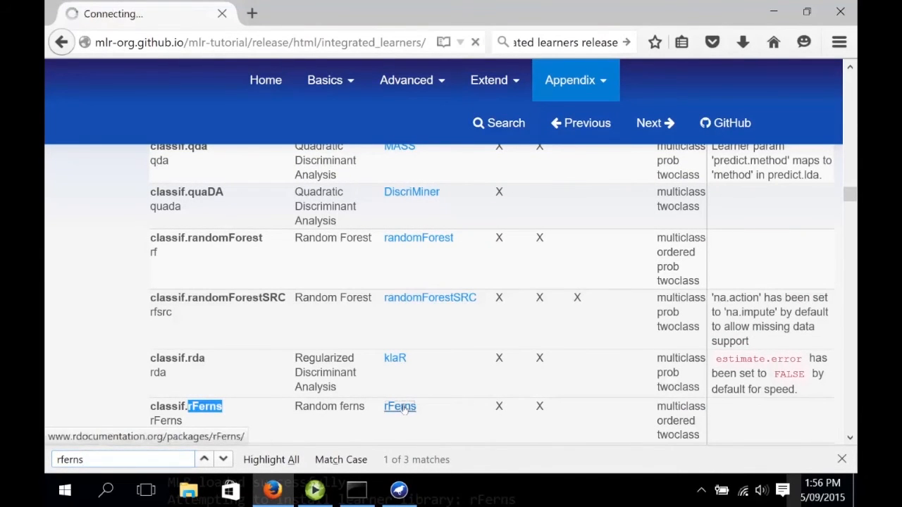
Browse the rFerns package documentation page on RDocumentation.
left_click(399, 407)
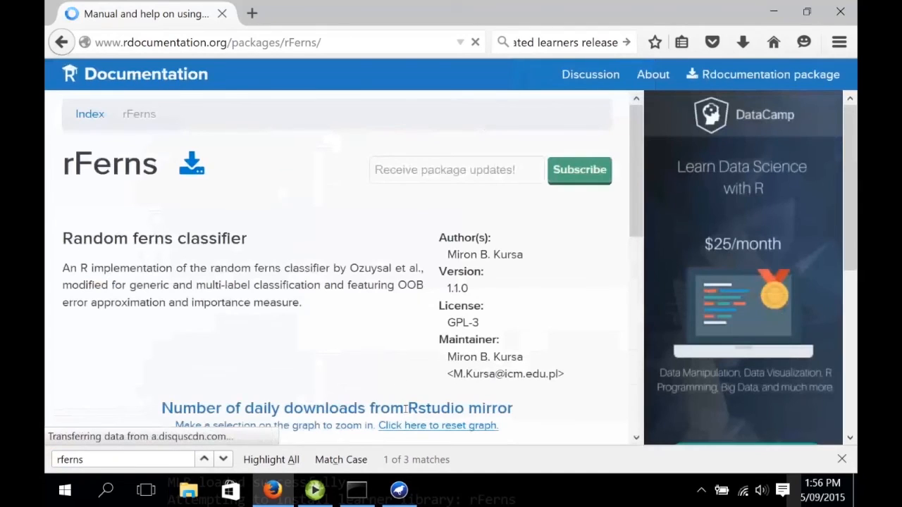
scroll("down", 3)
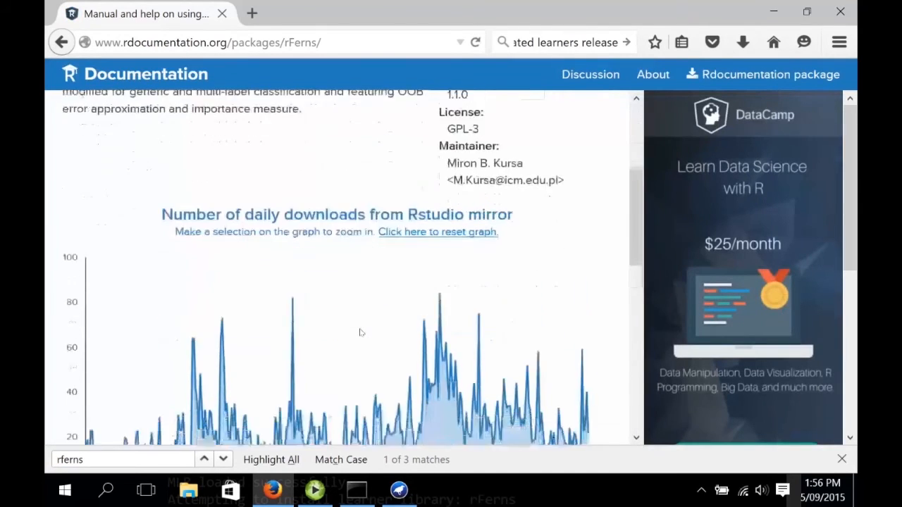
scroll("down", 3)
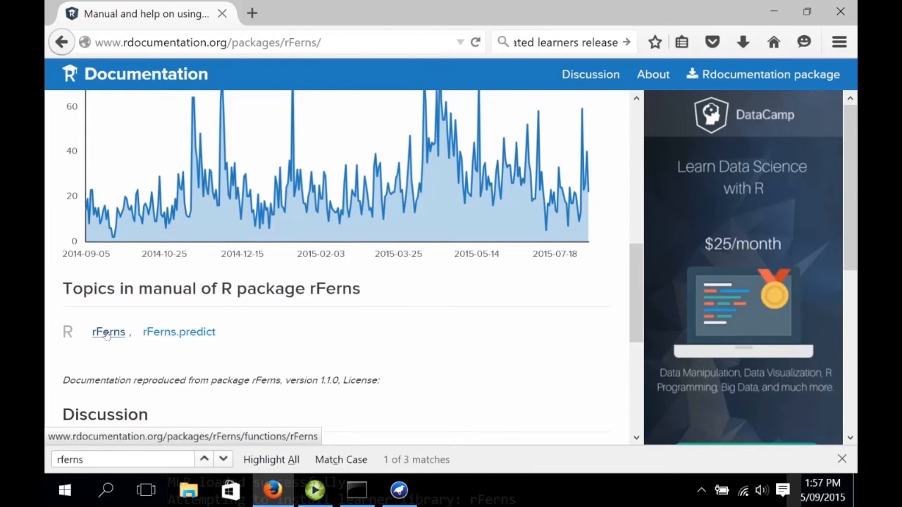
Open the rFerns function help page and read its depth and ferns arguments.
left_click(108, 331)
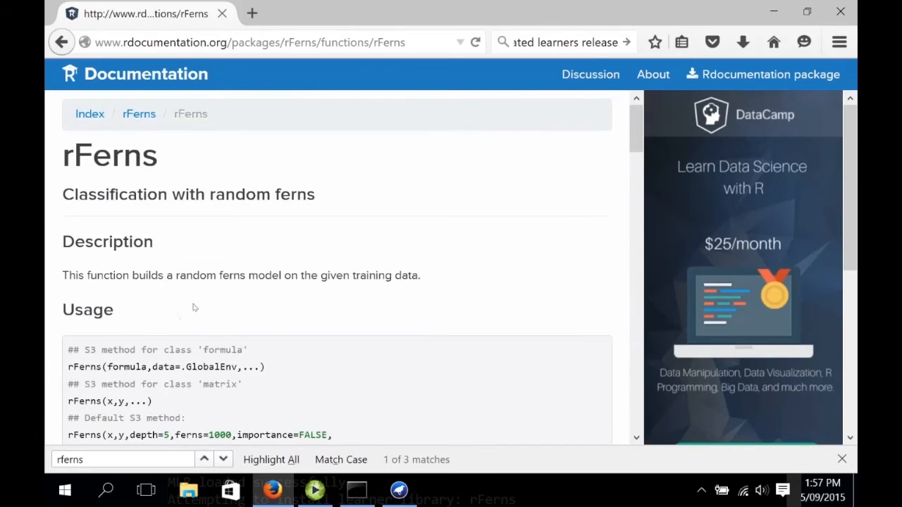
scroll("down", 3)
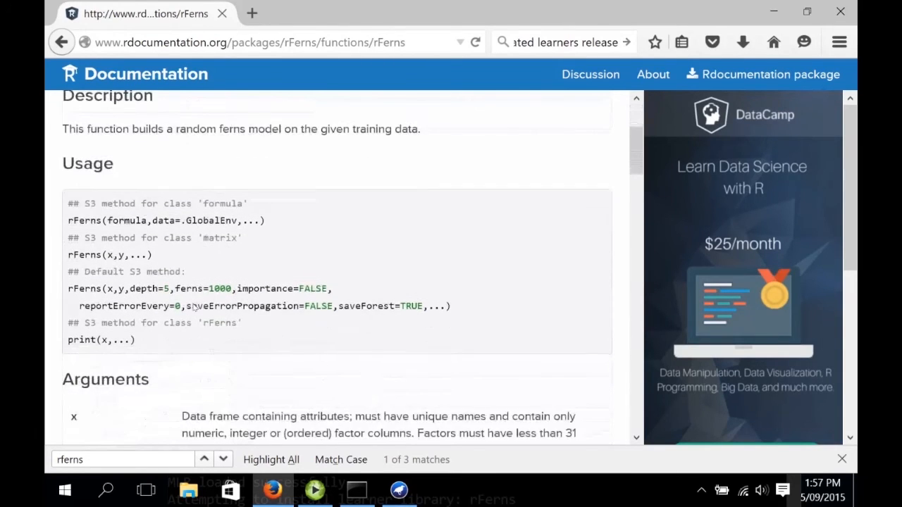
scroll("down", 3)
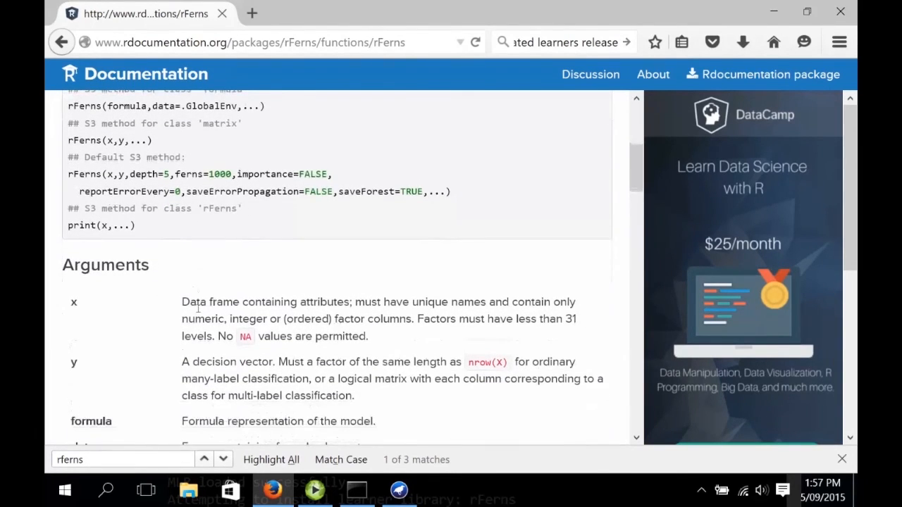
scroll("down", 3)
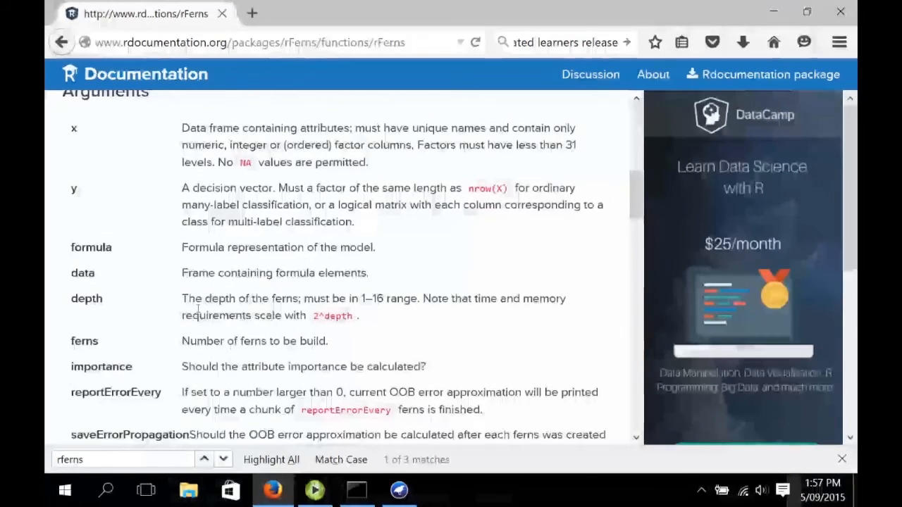
scroll("down", 3)
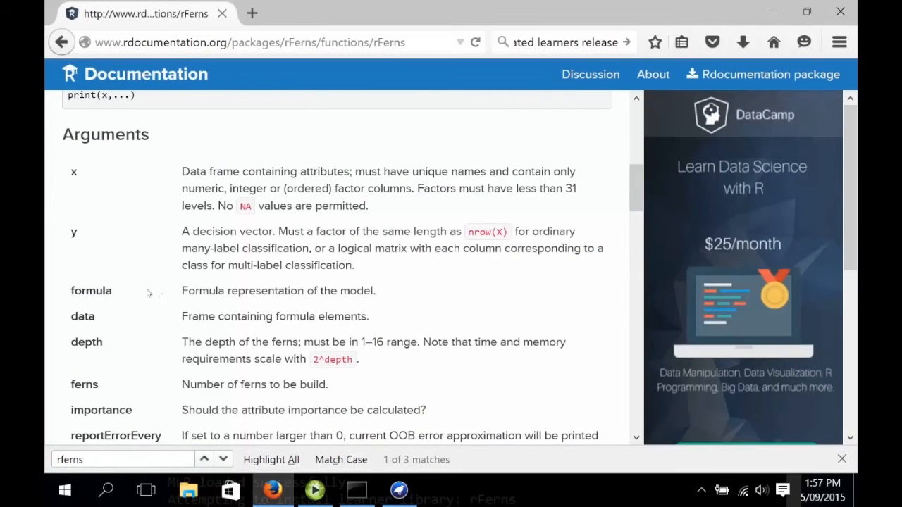
mouse_move(130, 292)
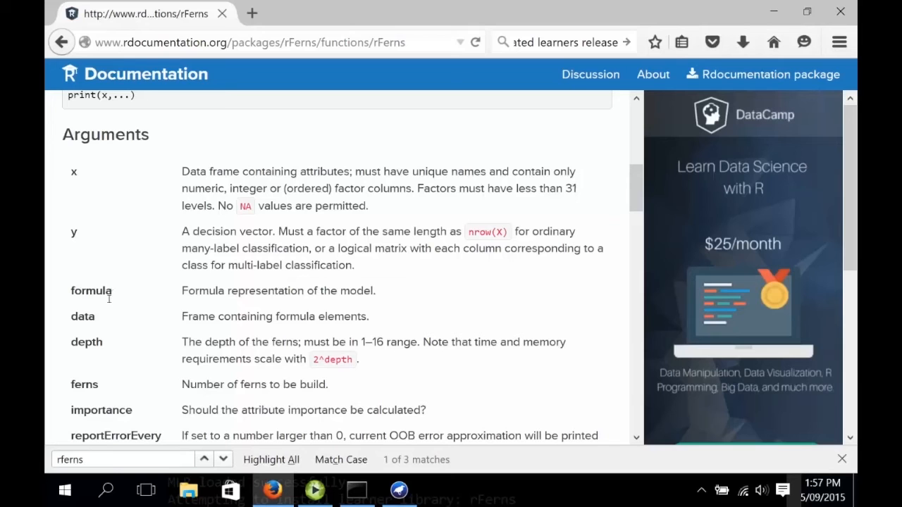
scroll("down", 3)
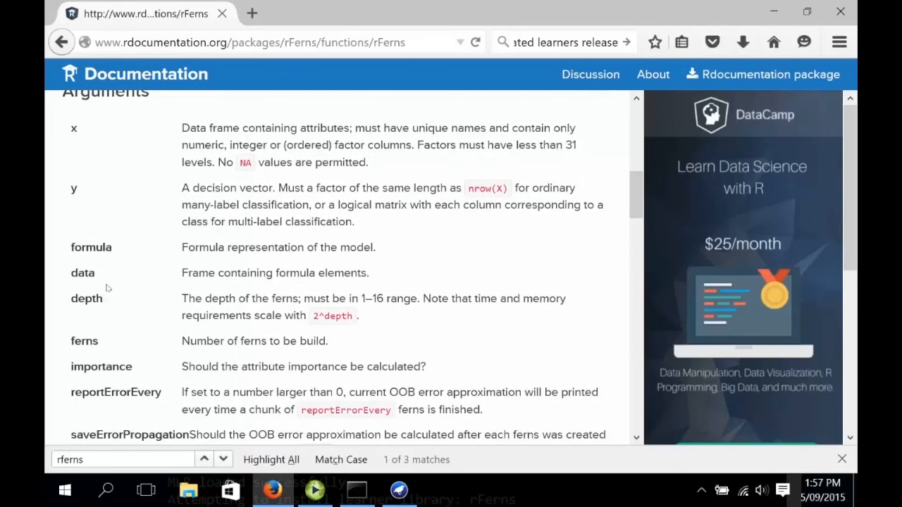
scroll("down", 3)
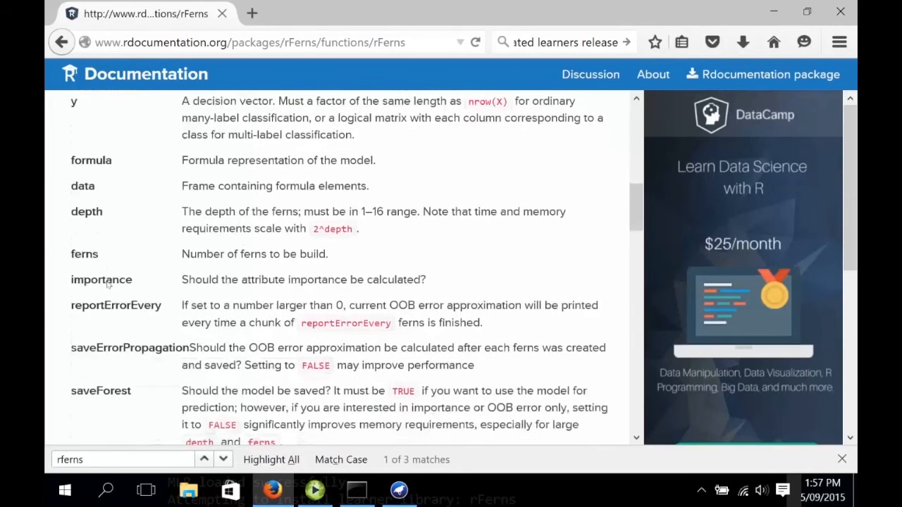
mouse_move(101, 218)
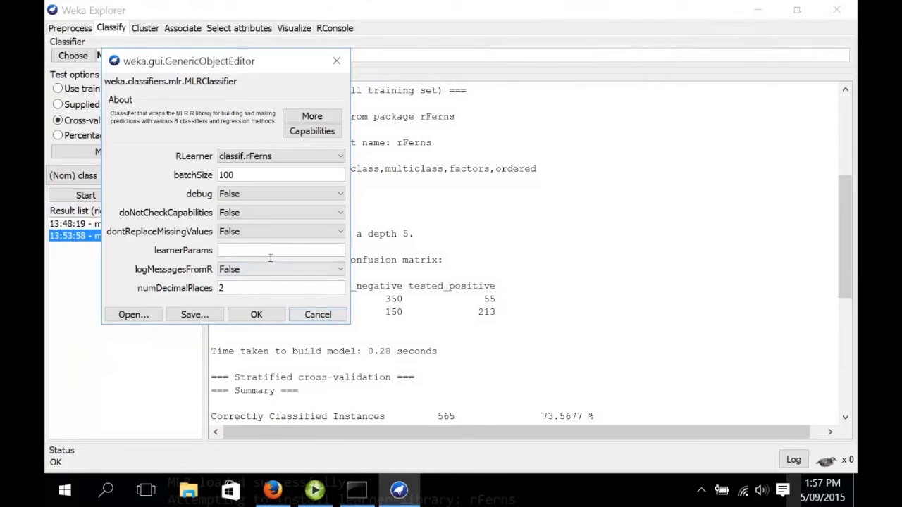
Run cross-validated rFerns with learnerParams depth = 2 (72.27% correct), then reopen its settings.
type("depth =")
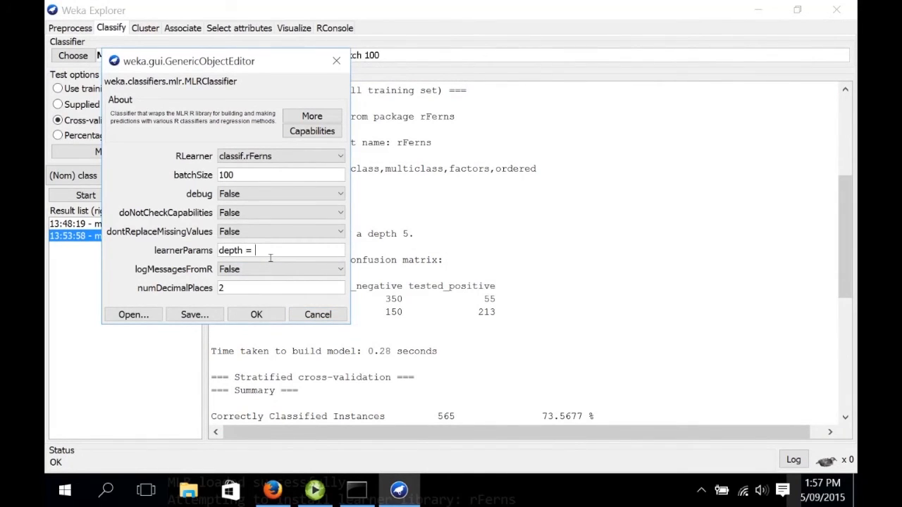
type("2")
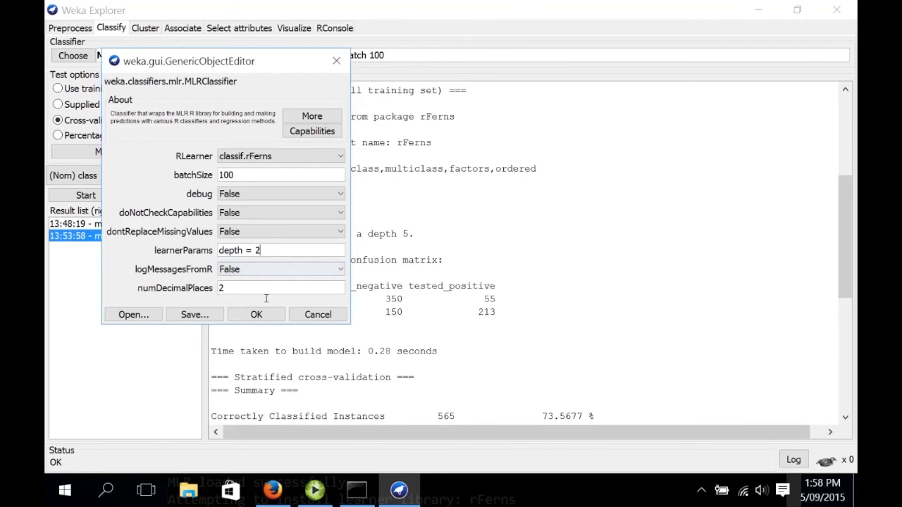
left_click(256, 314)
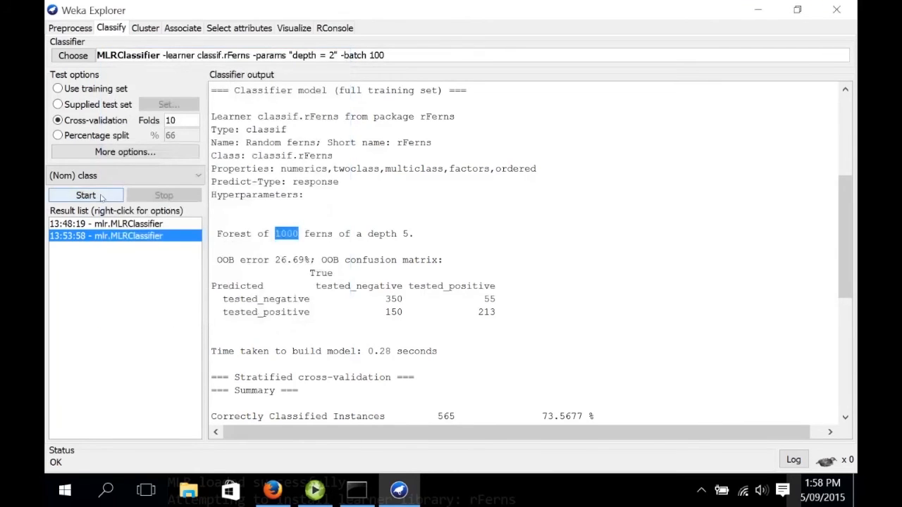
left_click(86, 195)
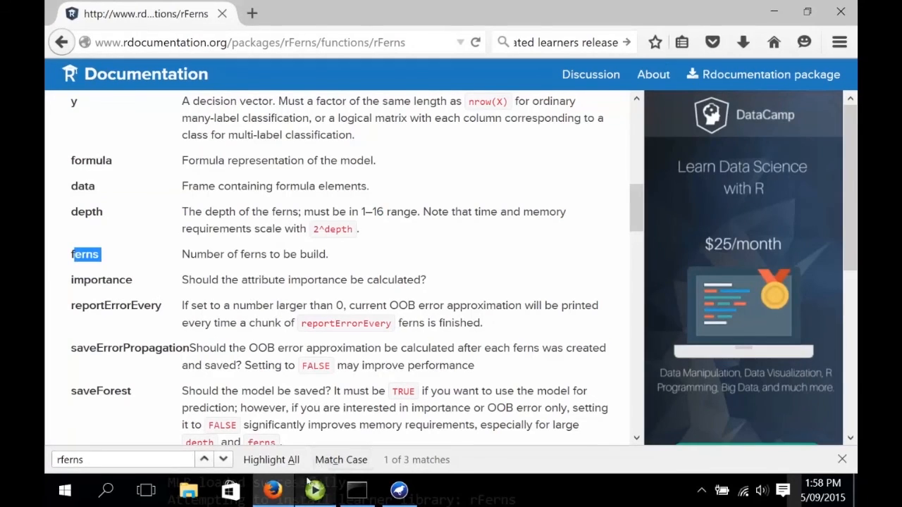
mouse_move(271, 489)
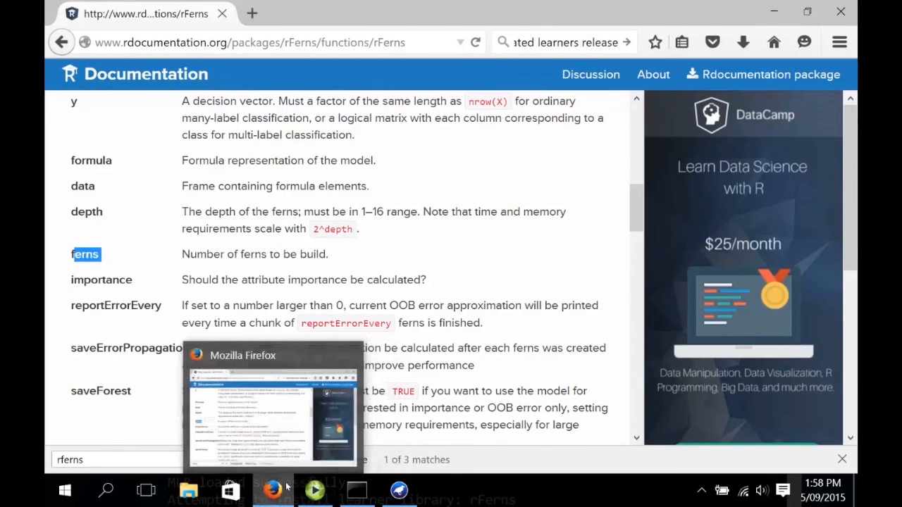
left_click(398, 490)
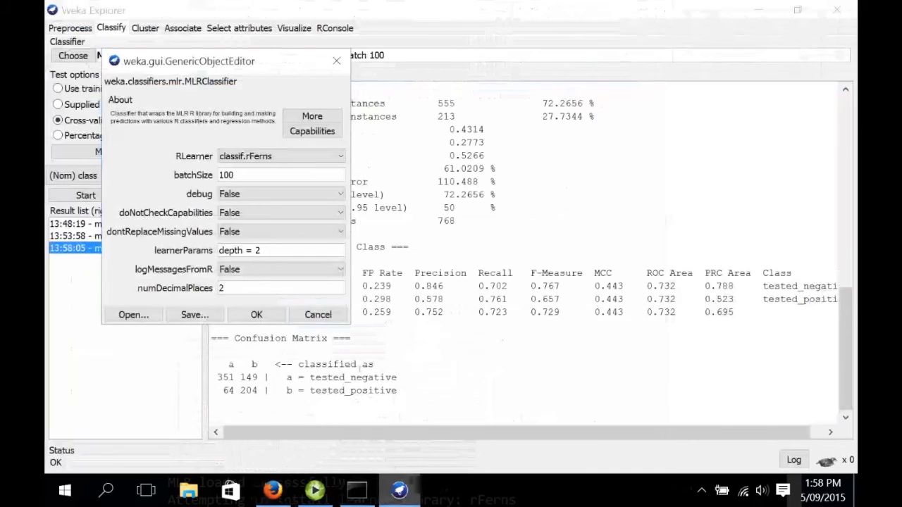
Extend learnerParams to 'depth = 2, ferns = 100' and rerun cross-validation.
left_click(280, 250)
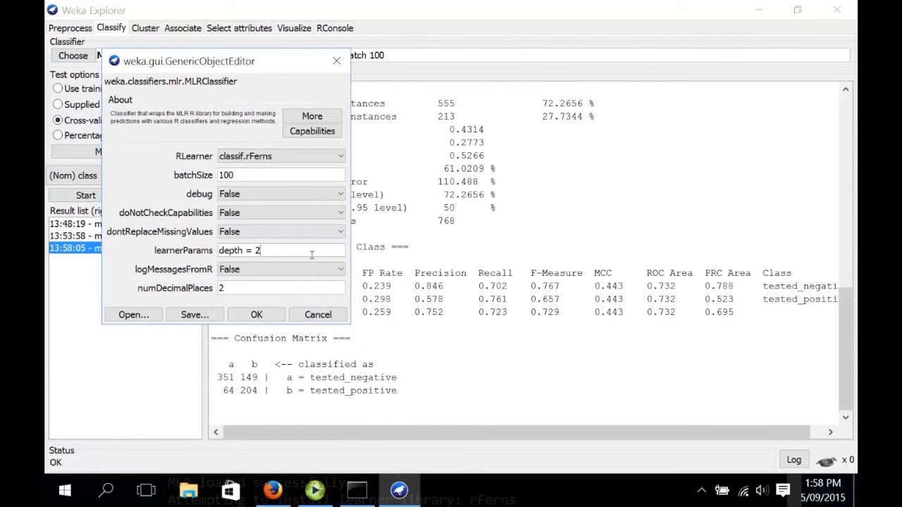
type(", f")
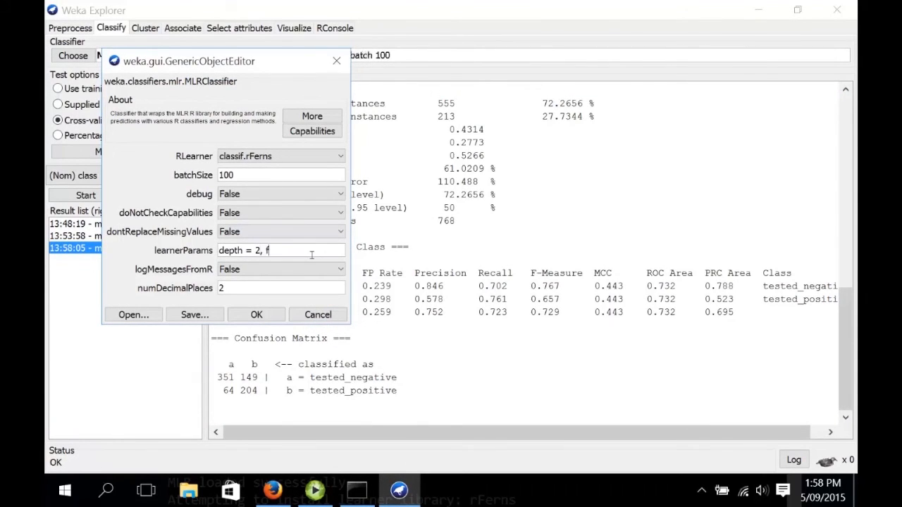
type("erns =")
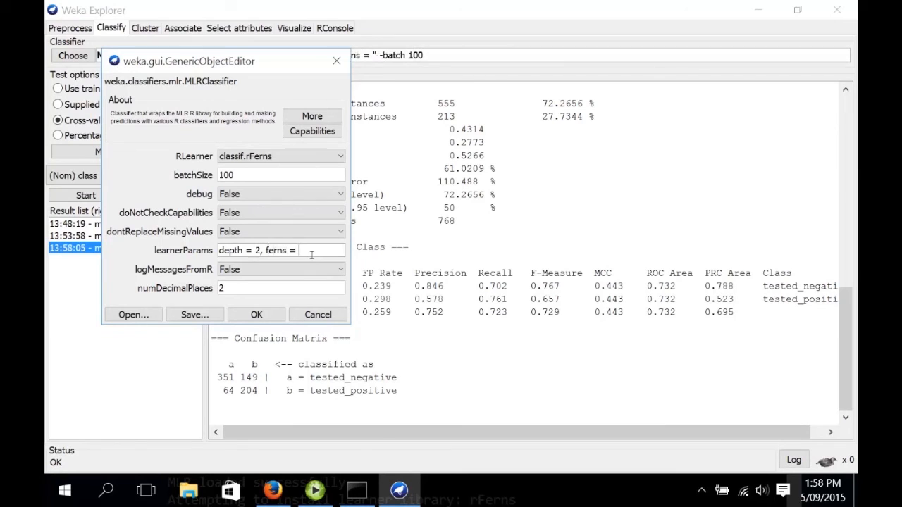
type("100")
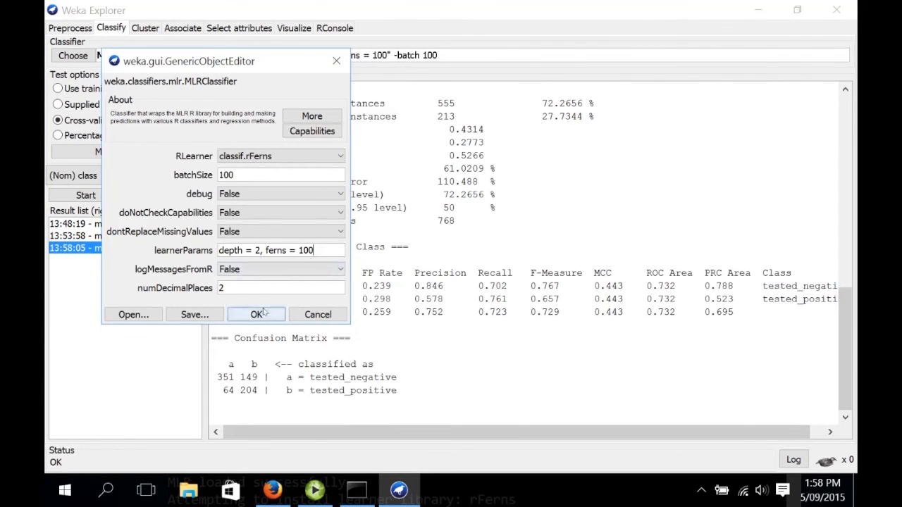
left_click(256, 314)
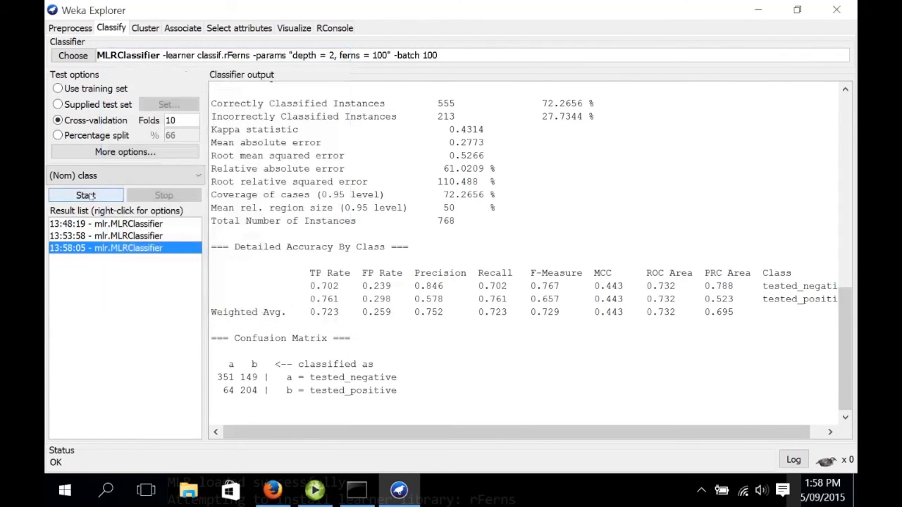
left_click(85, 195)
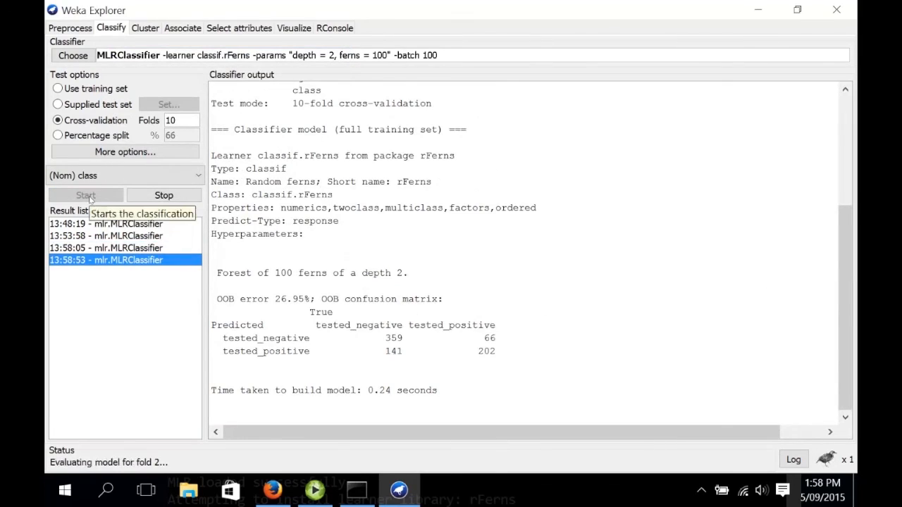